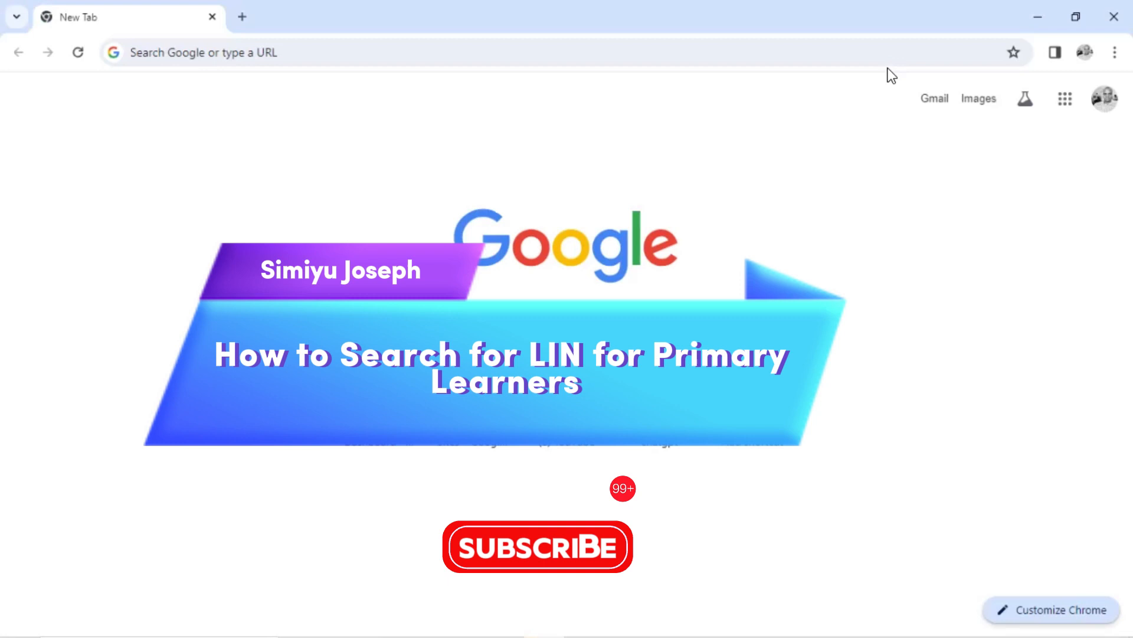
pyautogui.moveTo(891, 99)
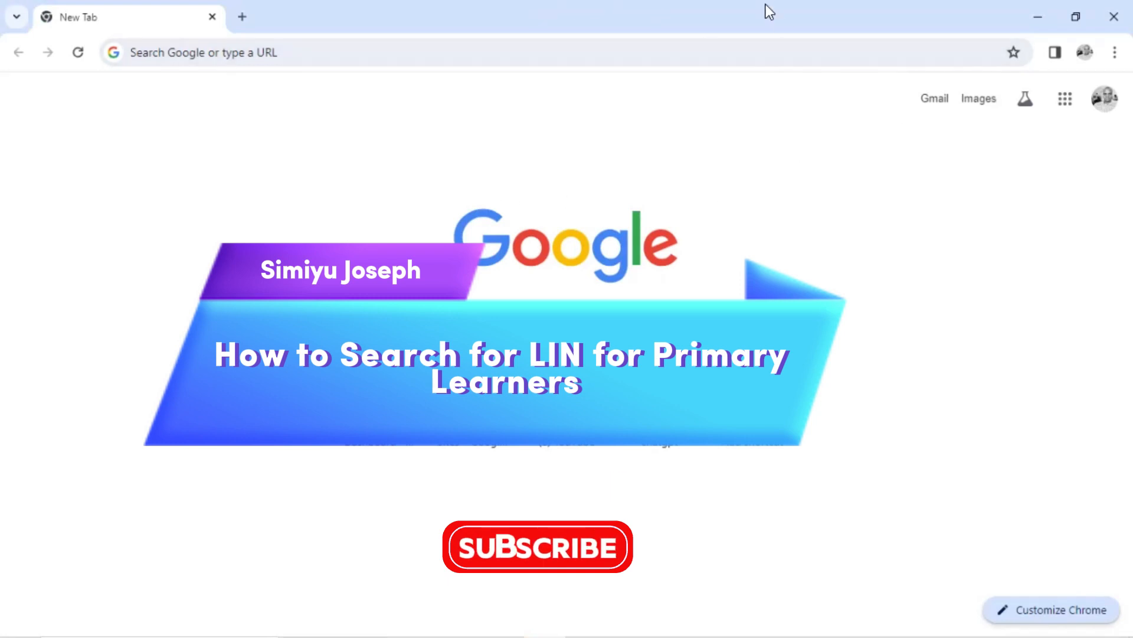
# - Go to emis.go.ug from the address bar and proceed to the EMIS institution login page
pyautogui.click(484, 52)
pyautogui.write('e')
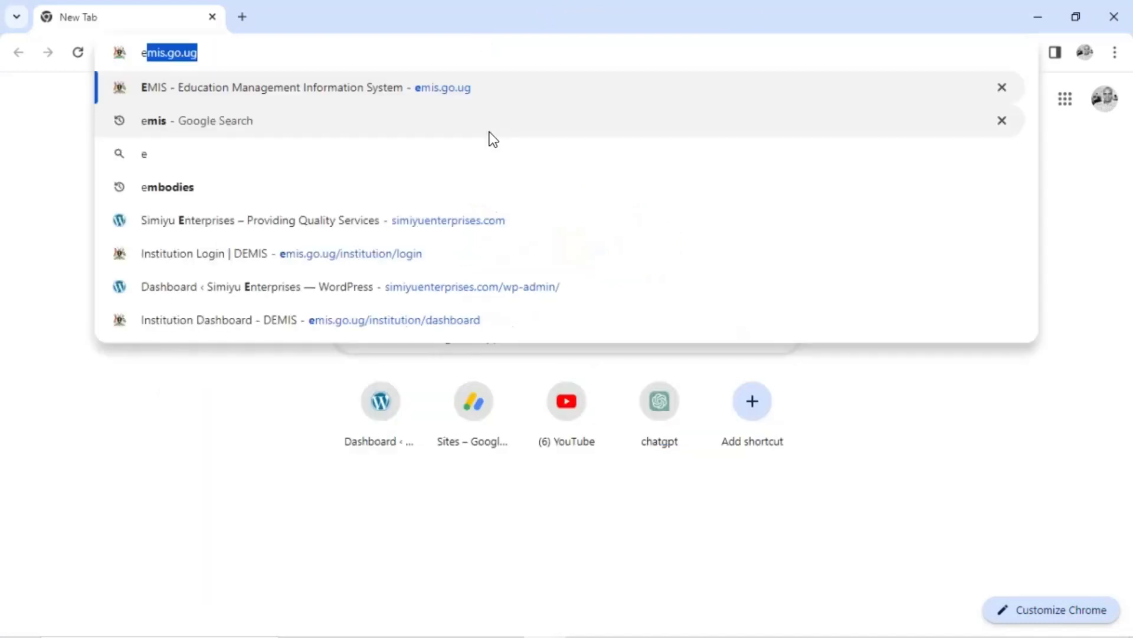
pyautogui.write('mis.go.ug')
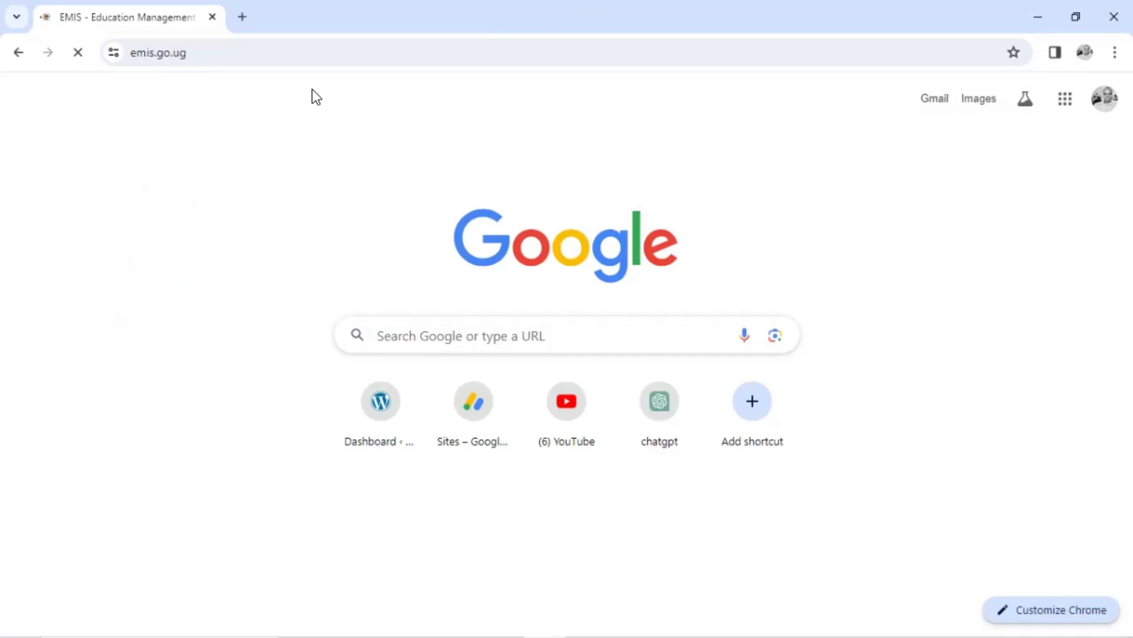
pyautogui.moveTo(506, 8)
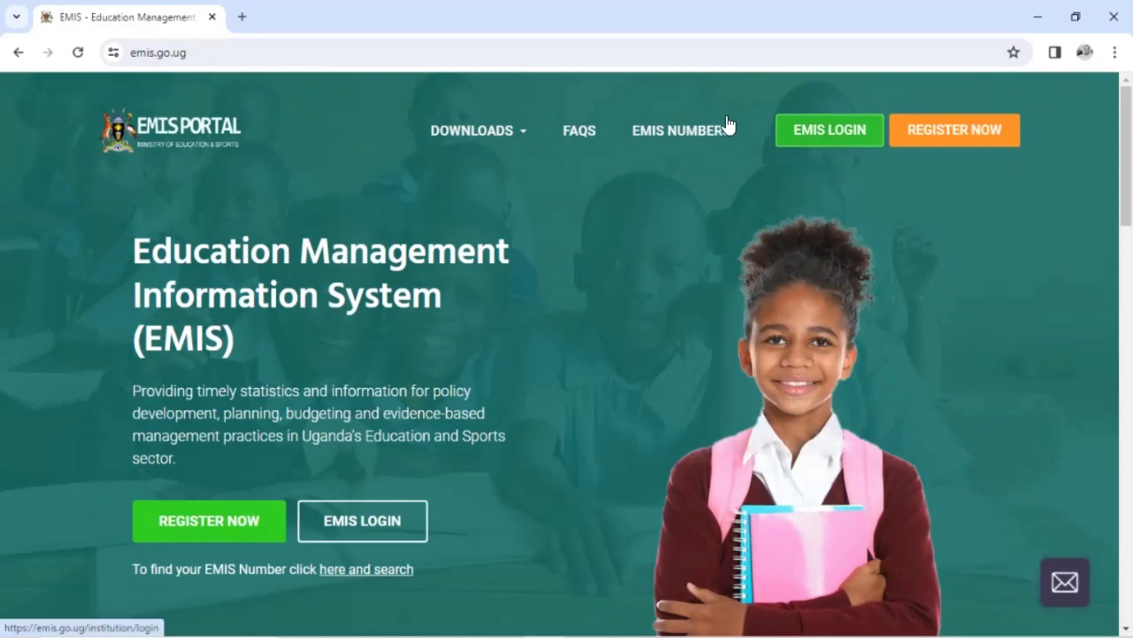
pyautogui.click(828, 130)
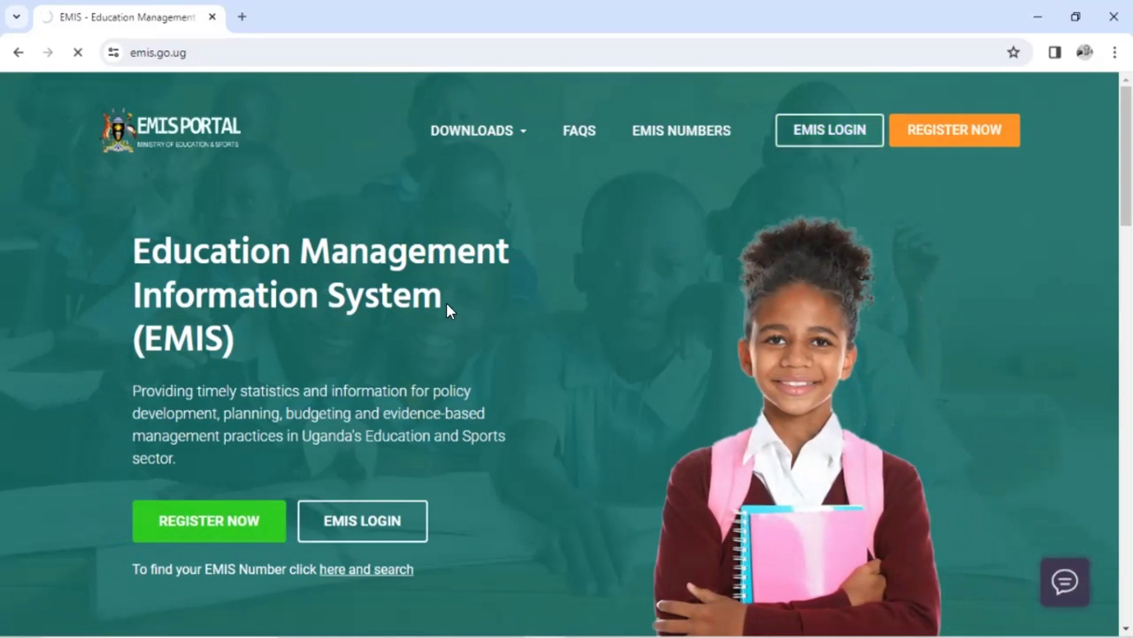
# - Sign in to the institution account using the browser's saved email and password
pyautogui.click(829, 130)
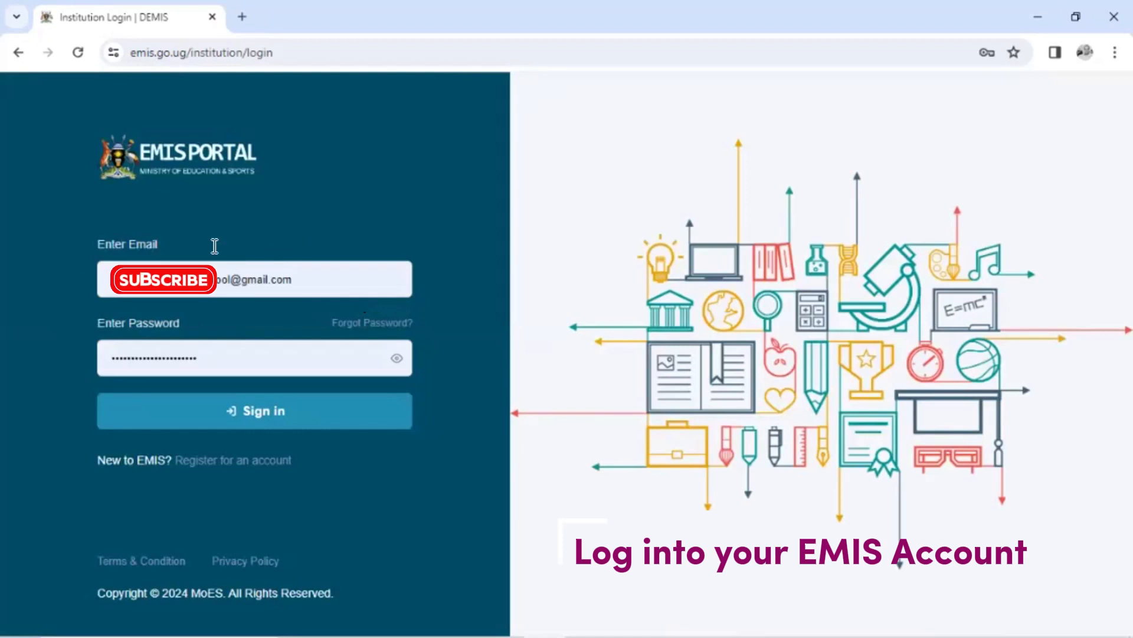
pyautogui.moveTo(262, 303)
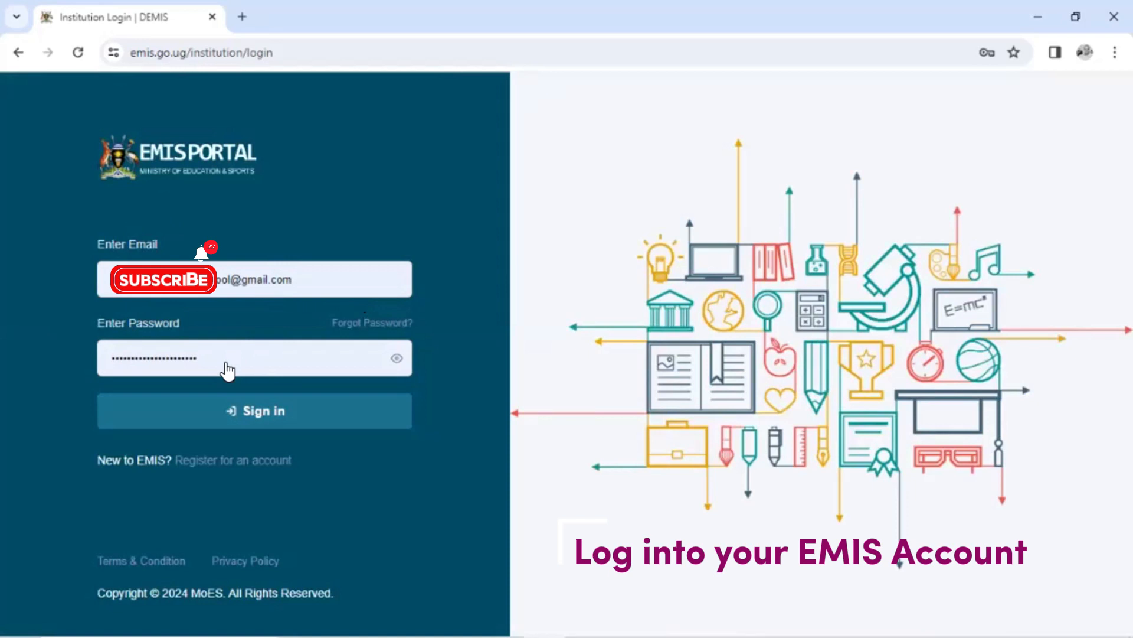
pyautogui.click(254, 411)
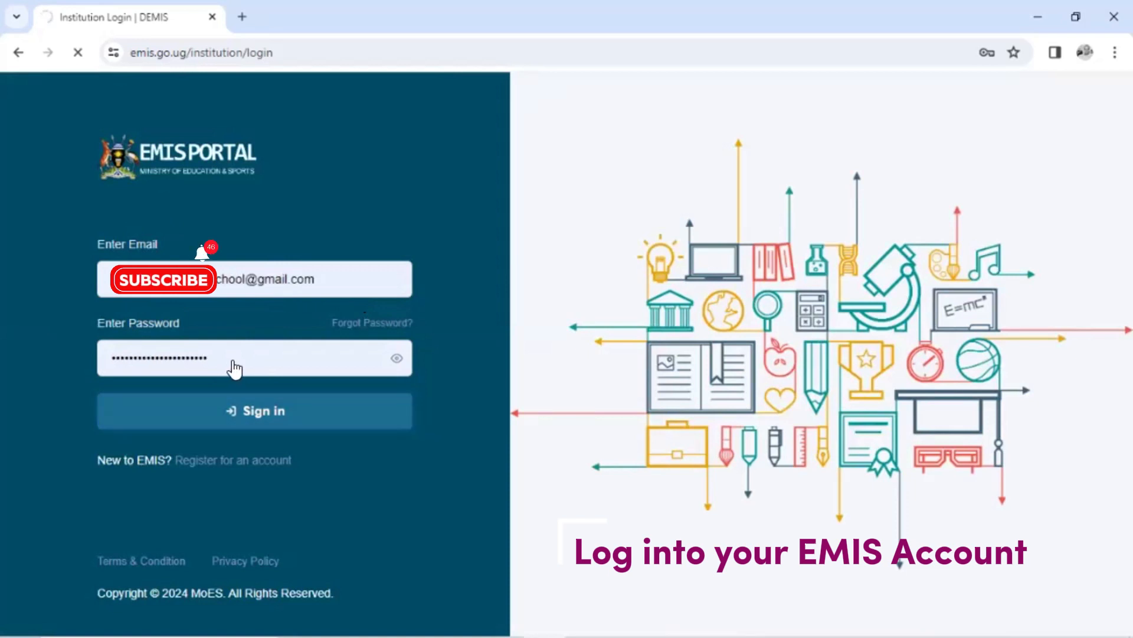
pyautogui.click(254, 410)
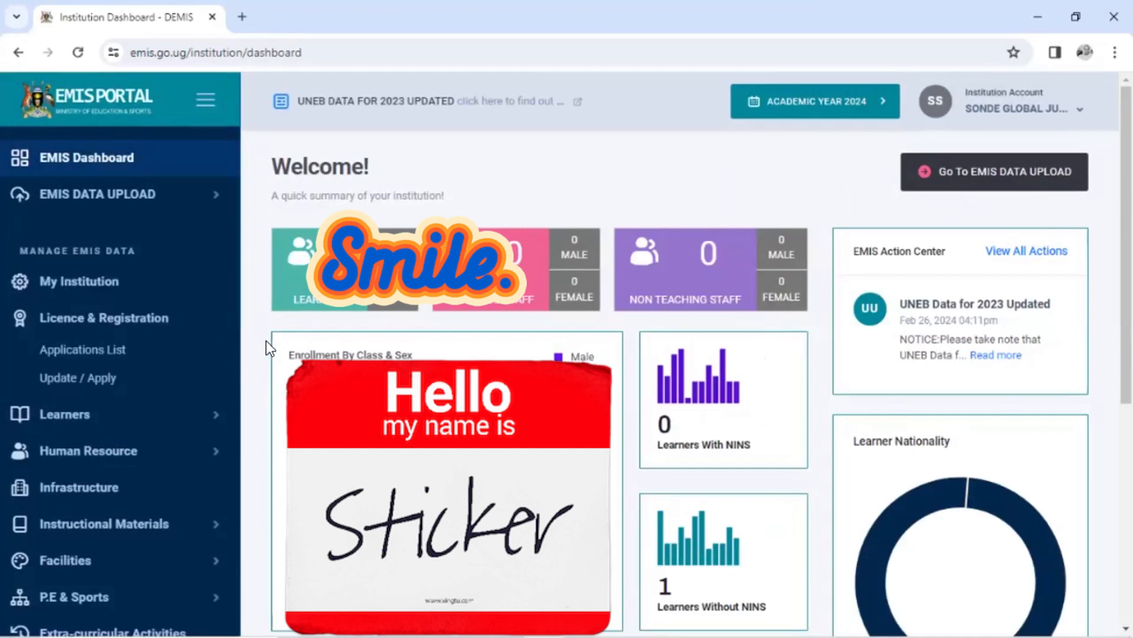
pyautogui.moveTo(167, 356)
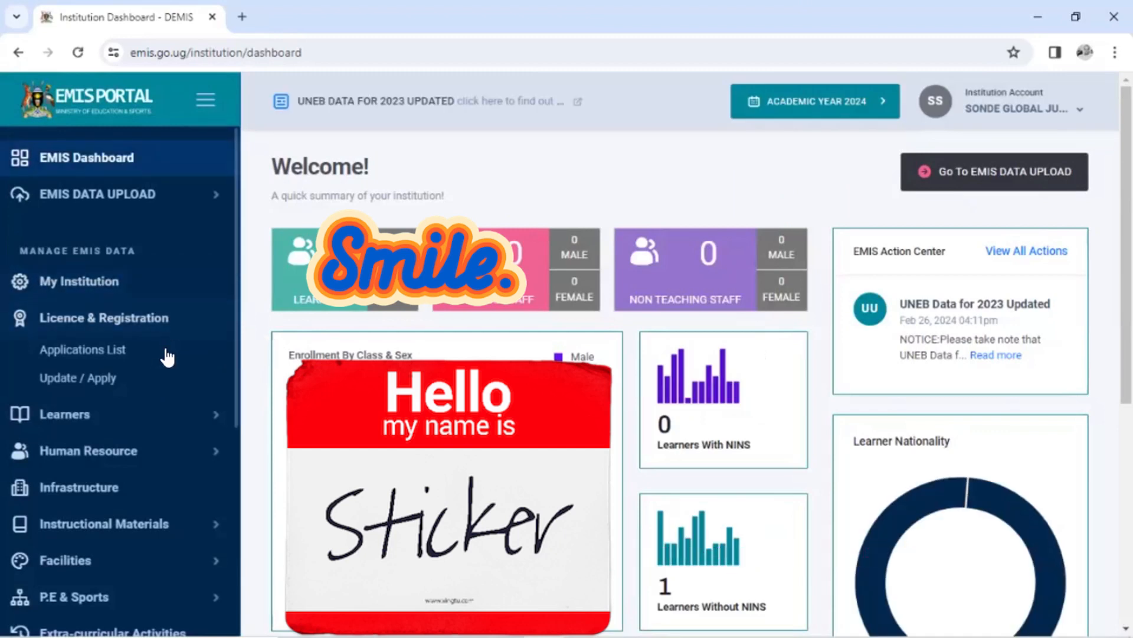
# - Go to the Search Learner LIN page from the Learners section of the sidebar
pyautogui.click(64, 354)
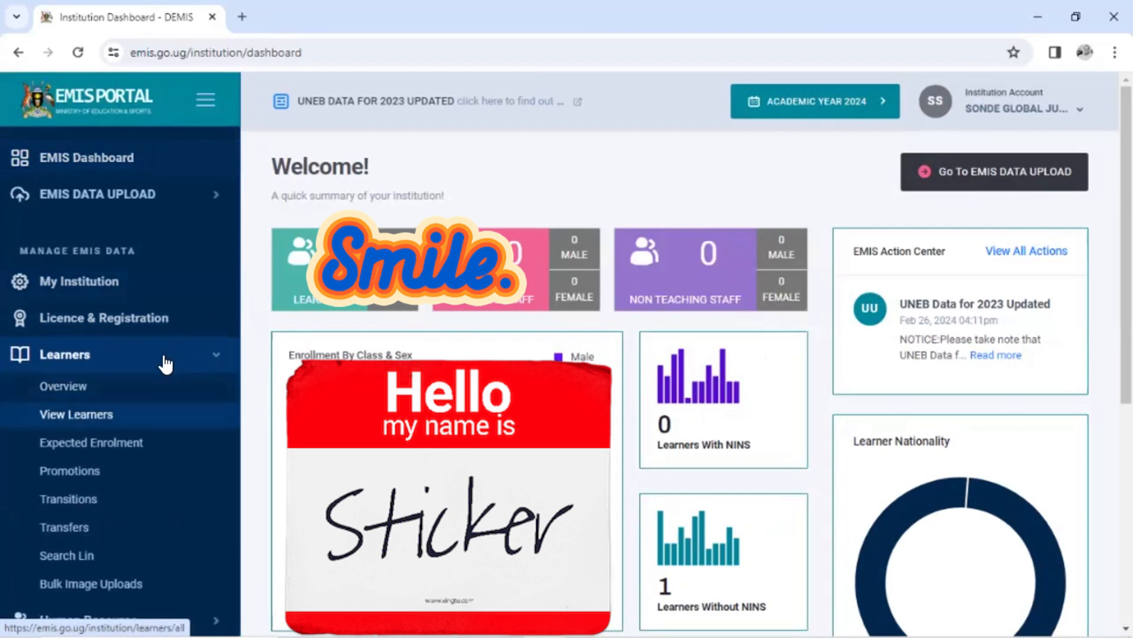
pyautogui.scroll(-3)
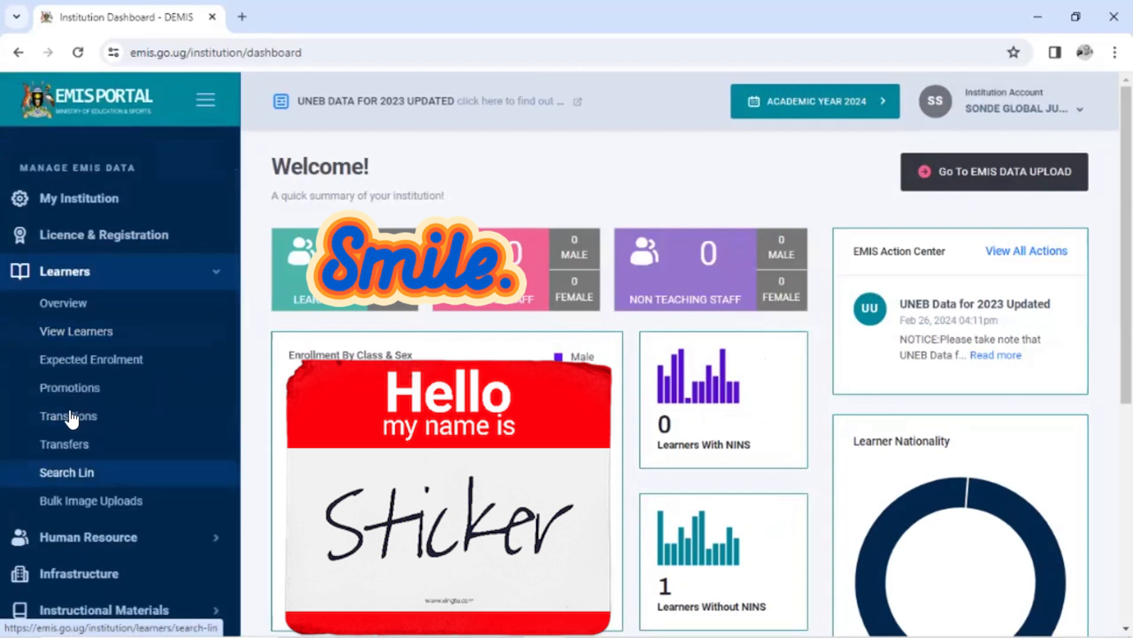
pyautogui.click(66, 473)
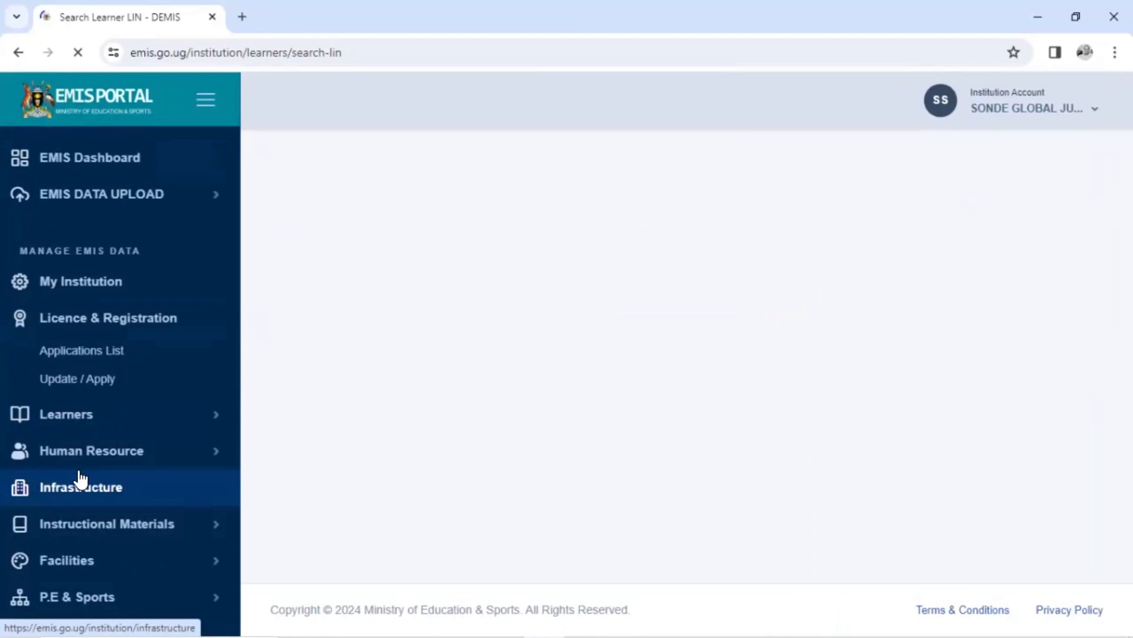
# - Bring the loaded Search Learner's LIN form into view and focus the First Name field
pyautogui.click(66, 413)
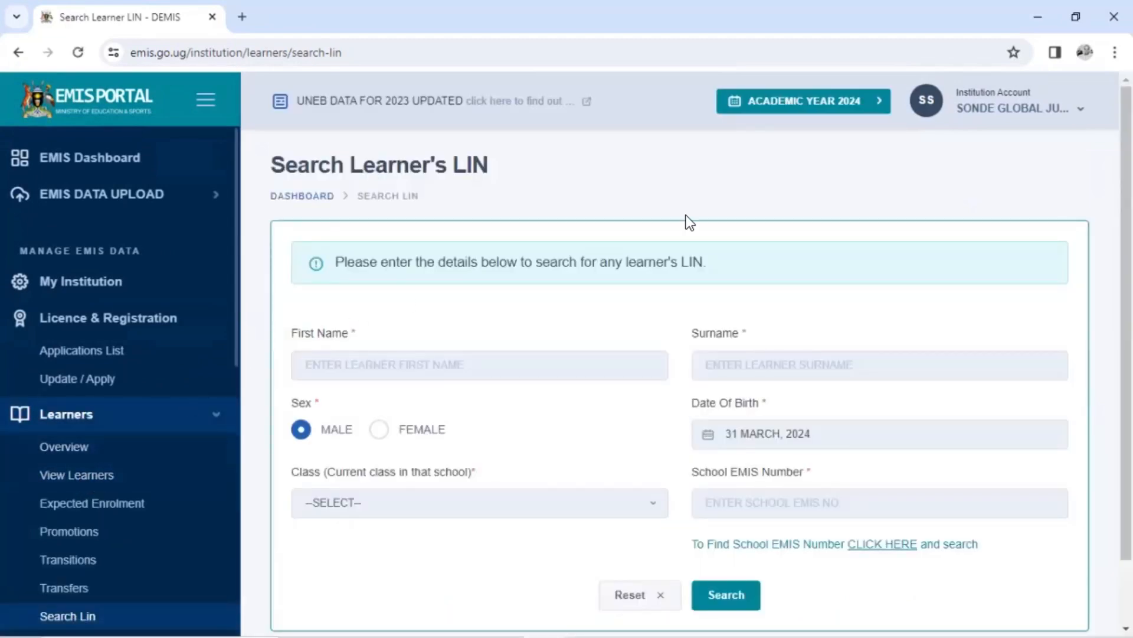
pyautogui.scroll(-3)
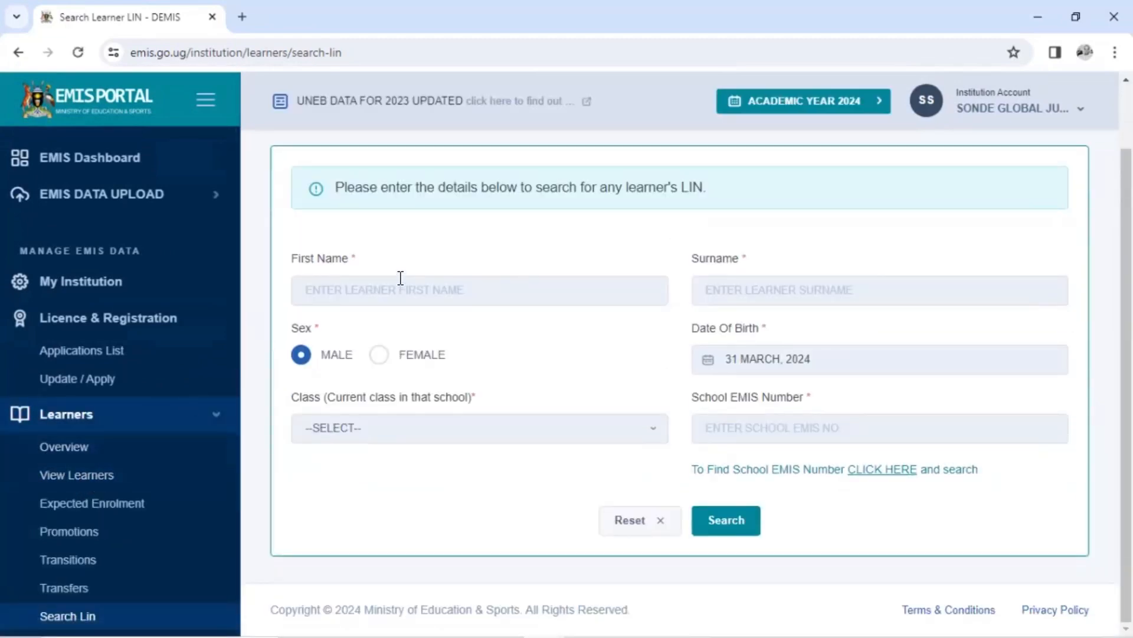
pyautogui.moveTo(745, 229)
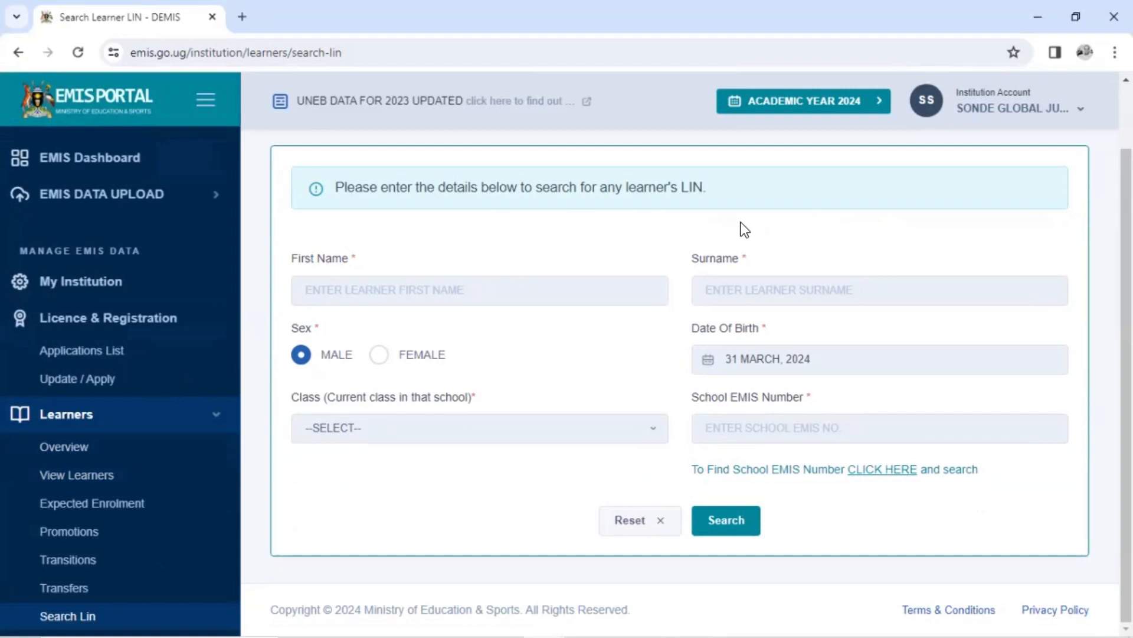
pyautogui.moveTo(586, 276)
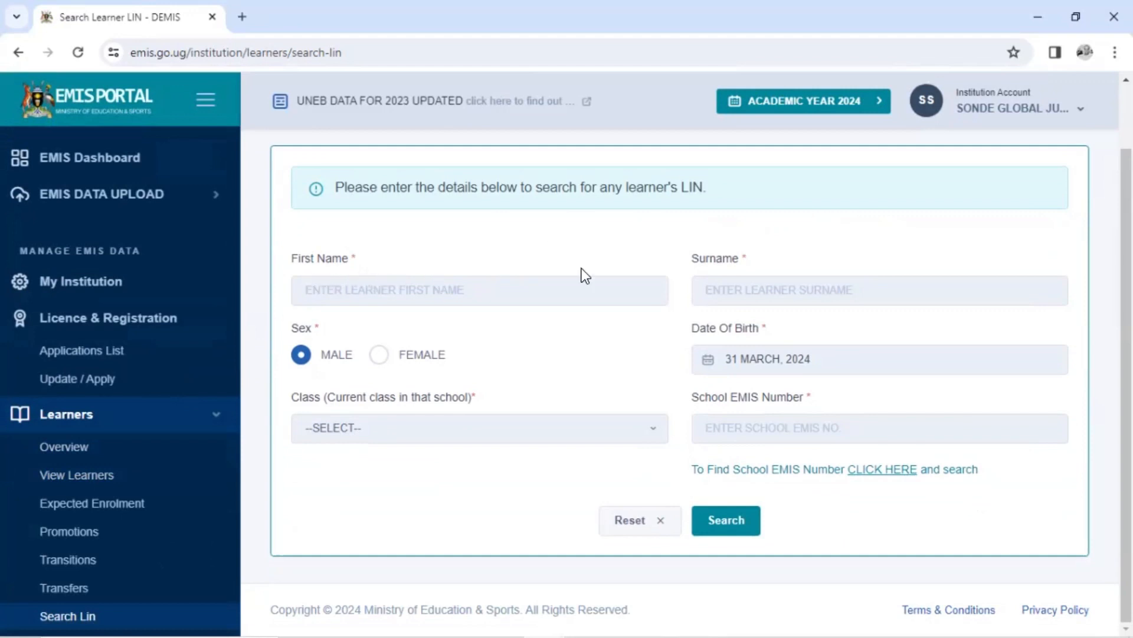
pyautogui.moveTo(343, 339)
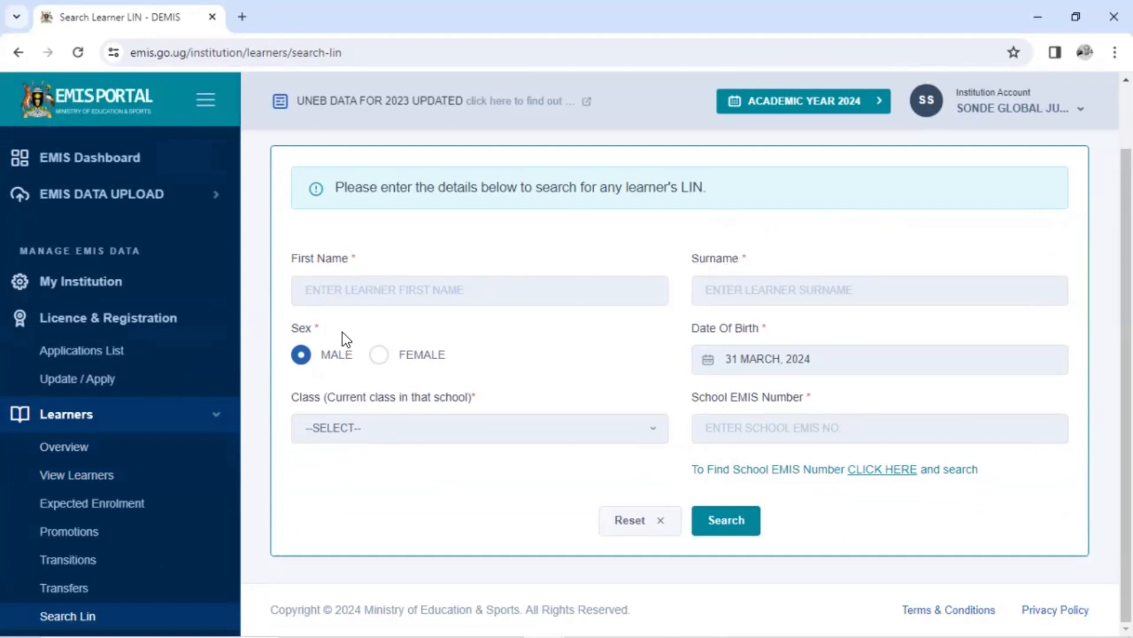
pyautogui.moveTo(476, 387)
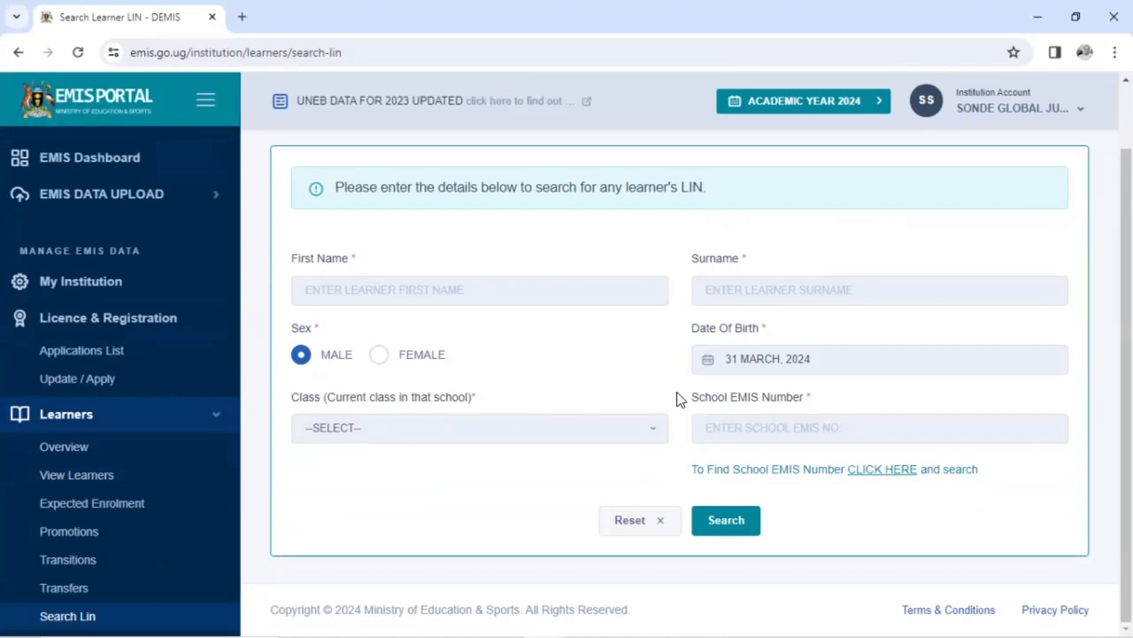
pyautogui.moveTo(857, 420)
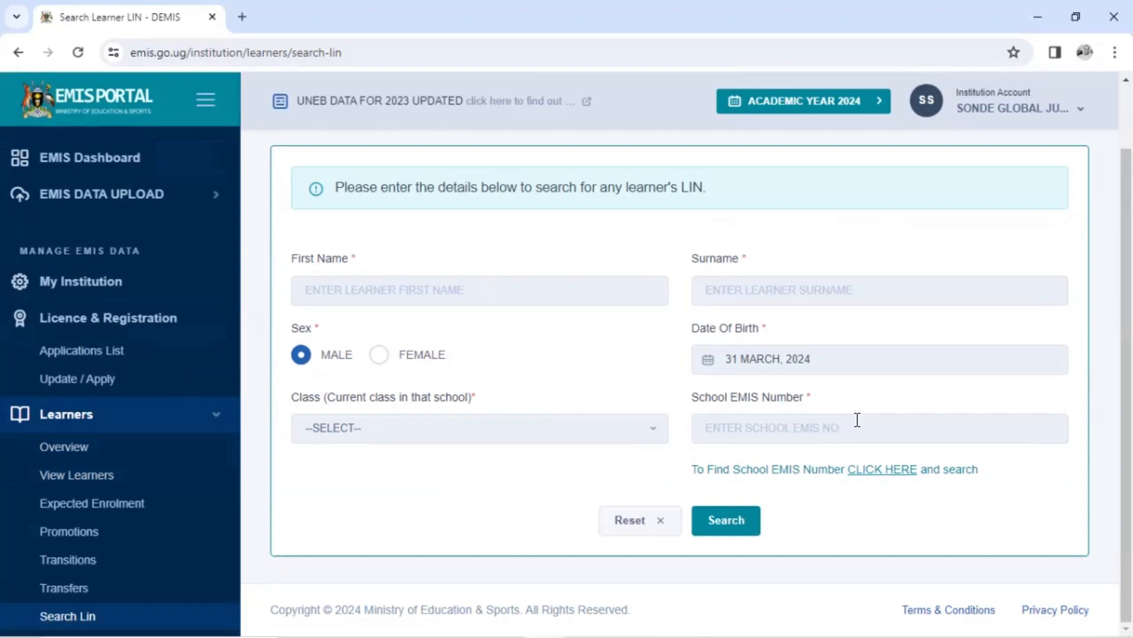
pyautogui.click(478, 291)
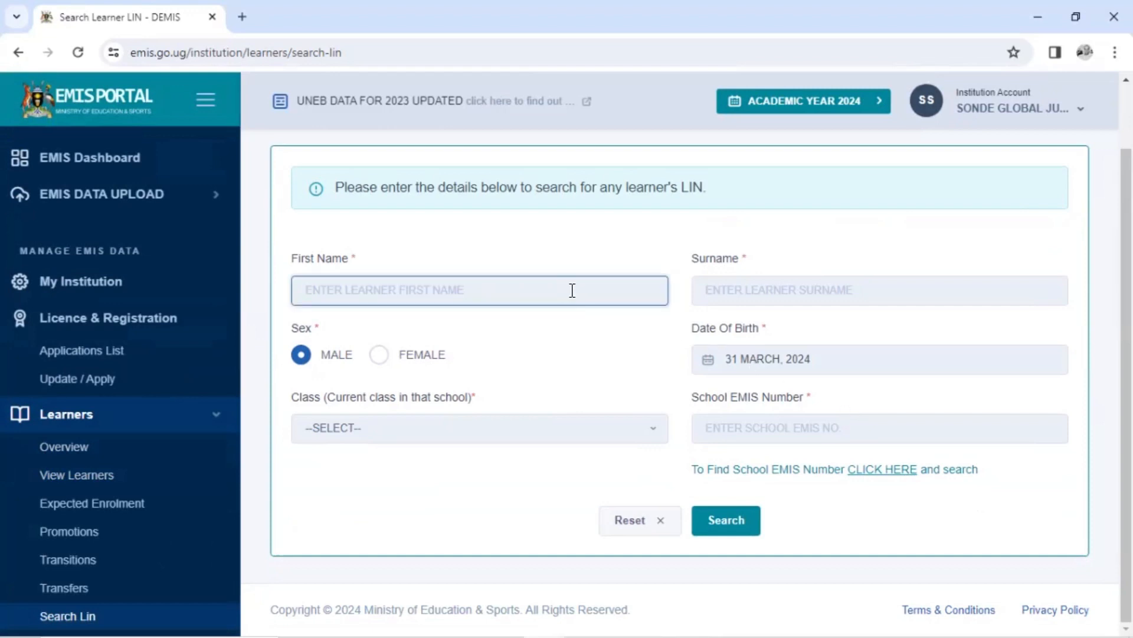
pyautogui.moveTo(561, 273)
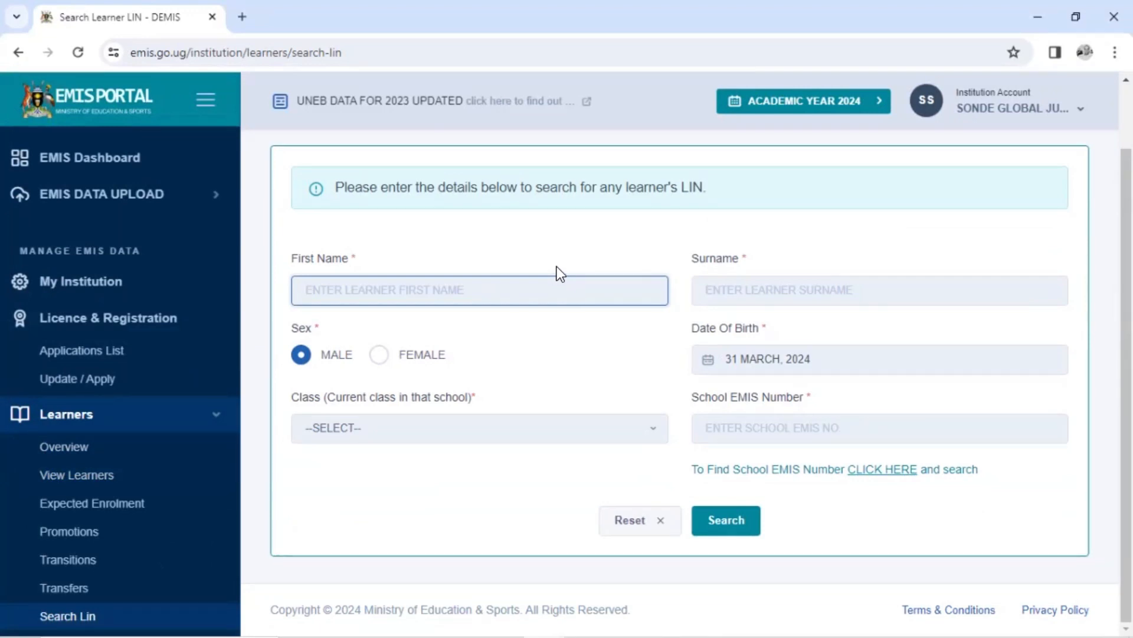
pyautogui.moveTo(519, 281)
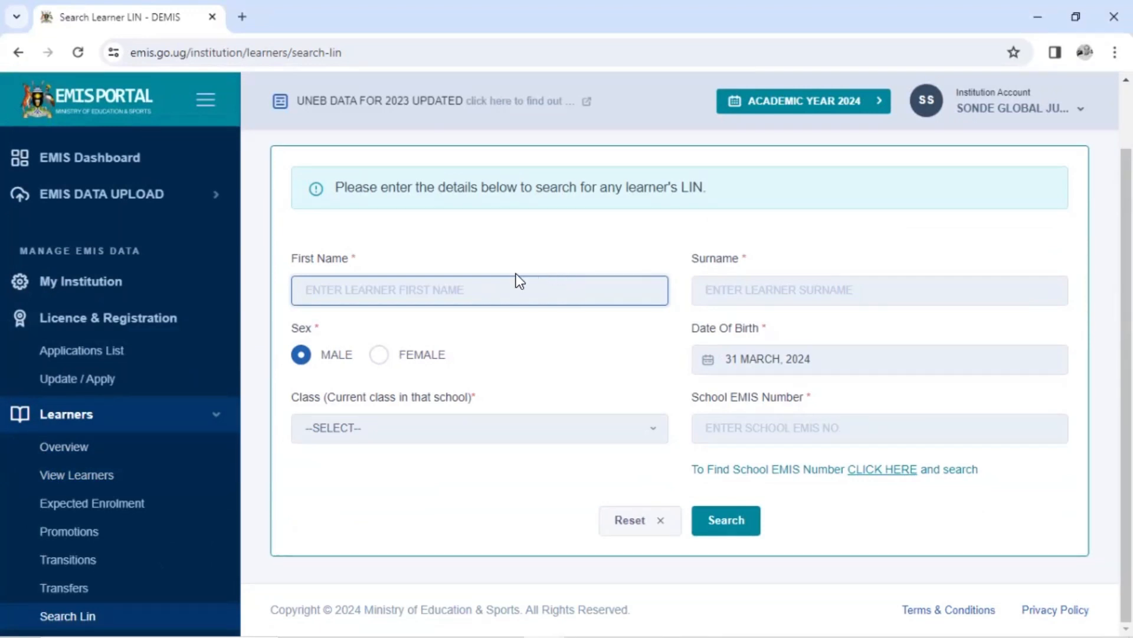
pyautogui.click(725, 520)
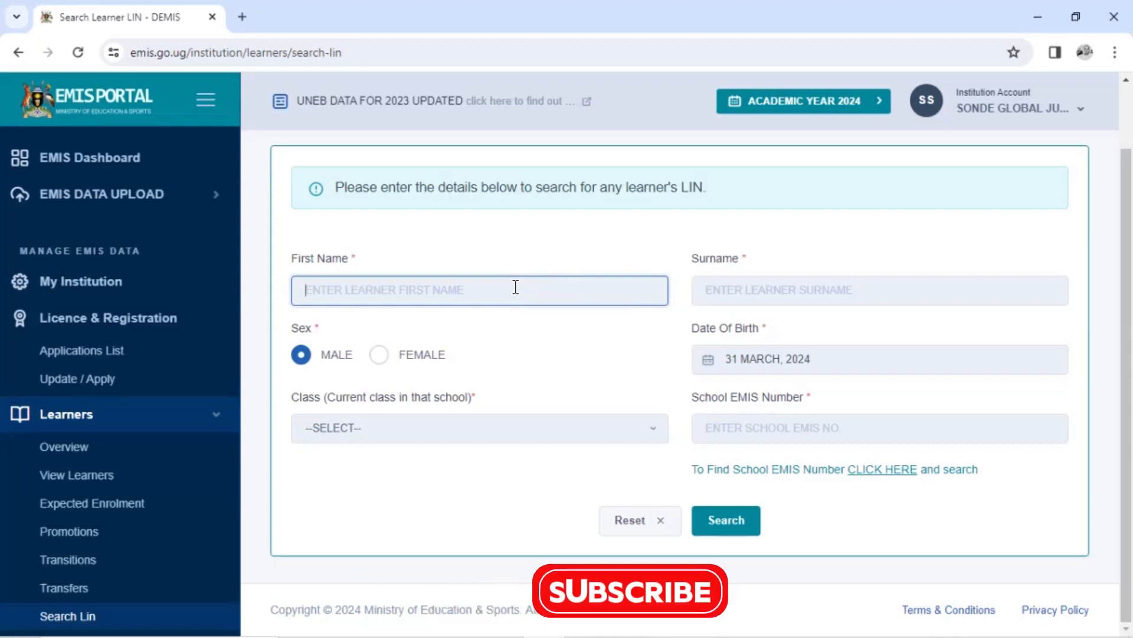
pyautogui.write('LO')
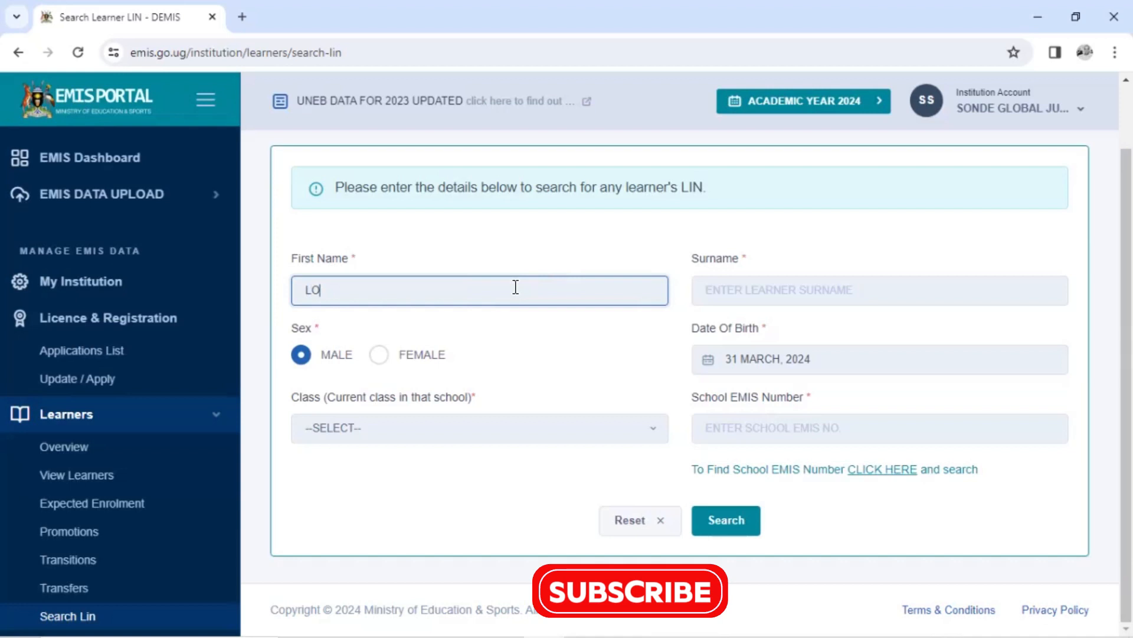
pyautogui.write('YCE')
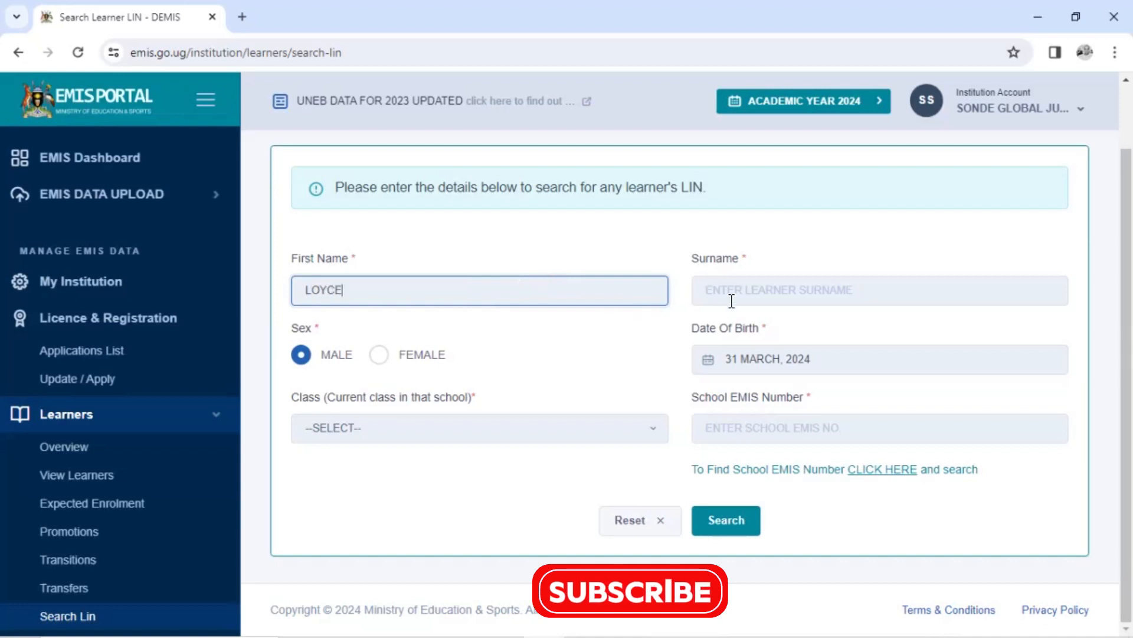
pyautogui.write('N')
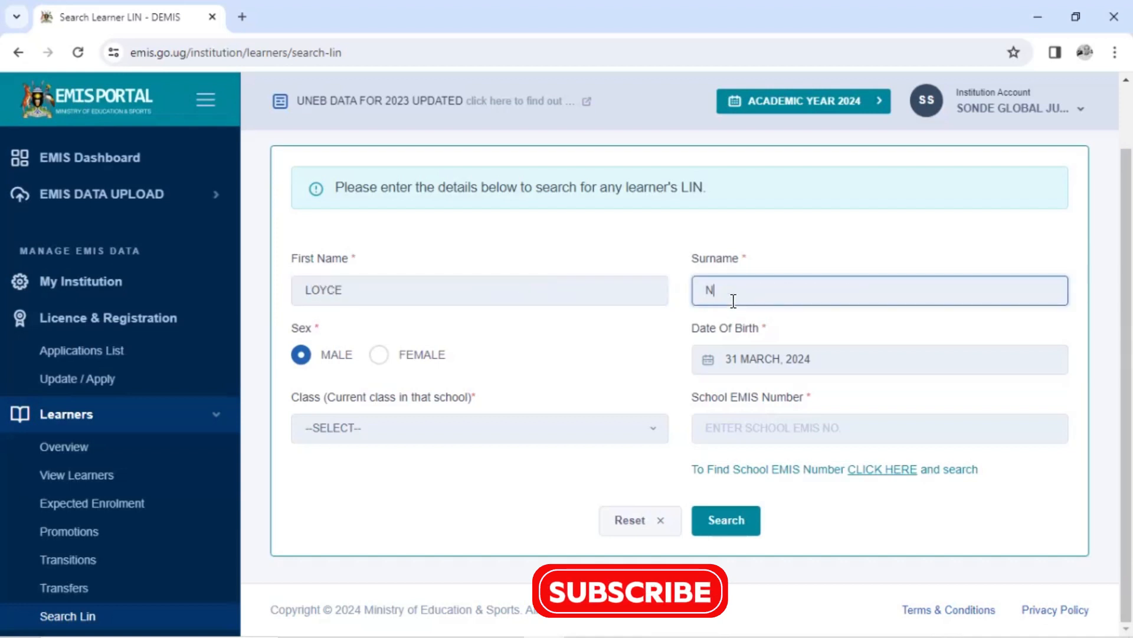
pyautogui.write('EGESA')
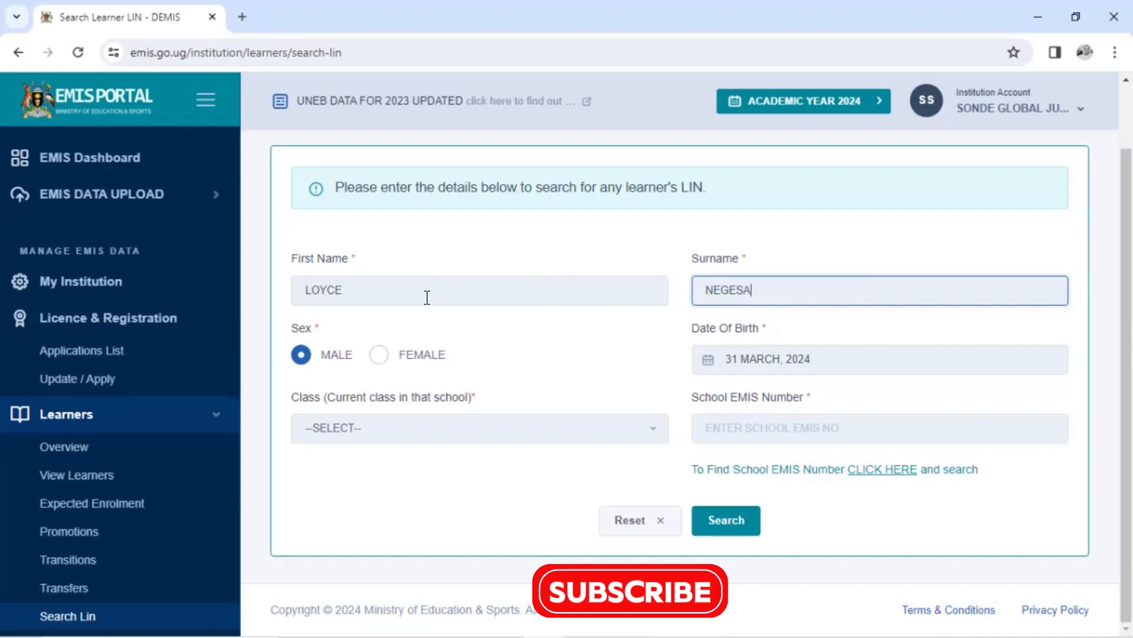
pyautogui.click(378, 354)
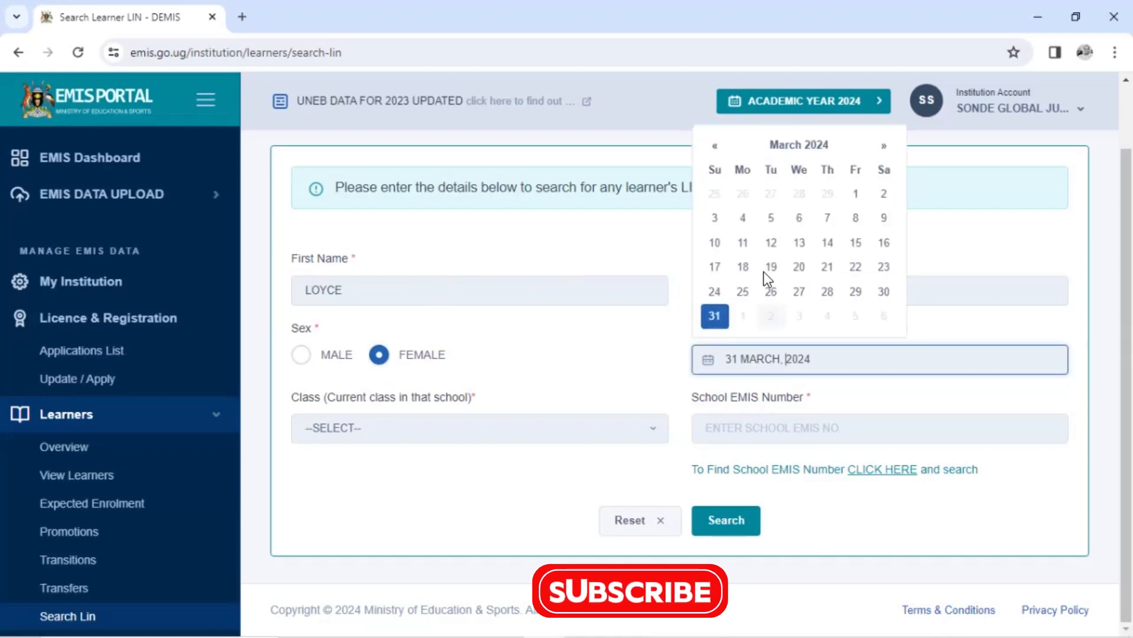
# - In the Date Of Birth picker, navigate to the 2010-2019 decade and choose 2011 as the birth year
pyautogui.click(798, 144)
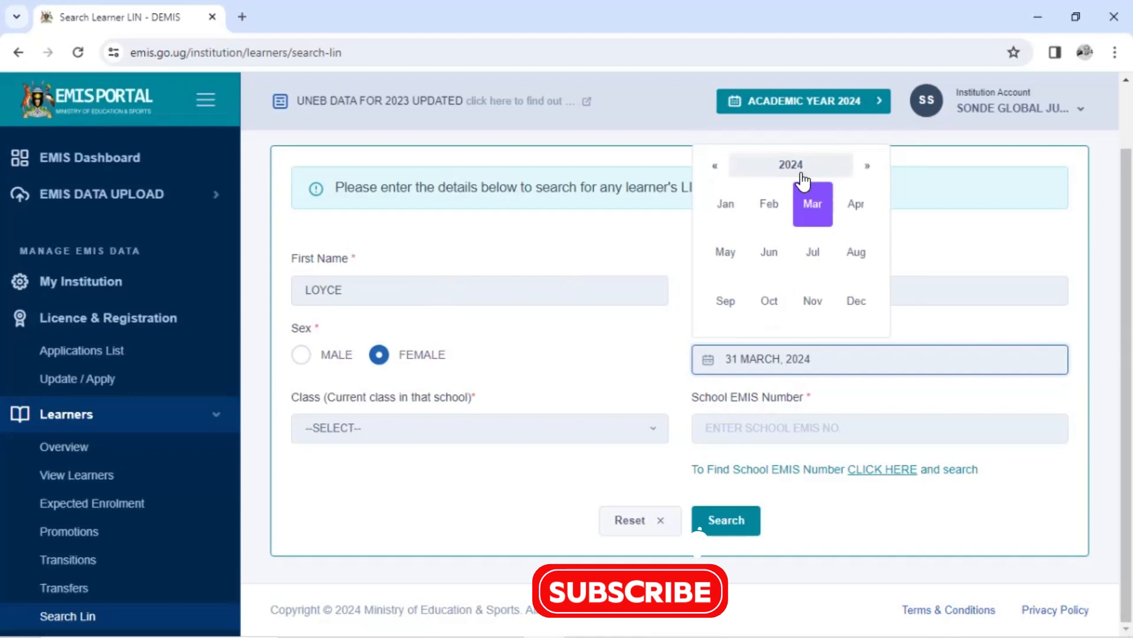
pyautogui.click(791, 165)
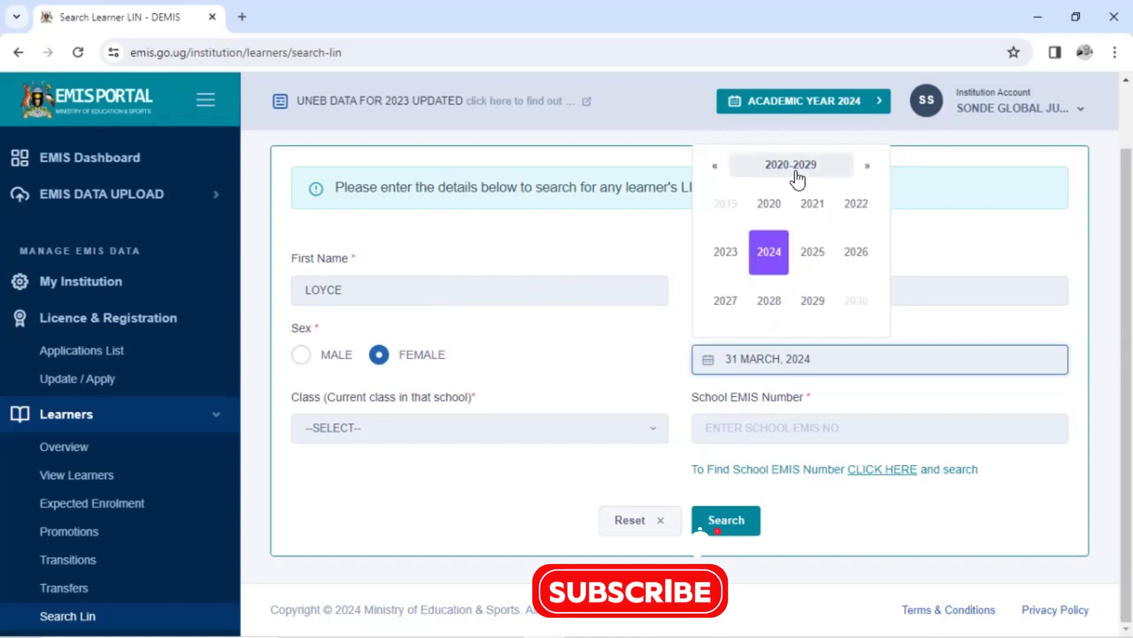
pyautogui.click(790, 165)
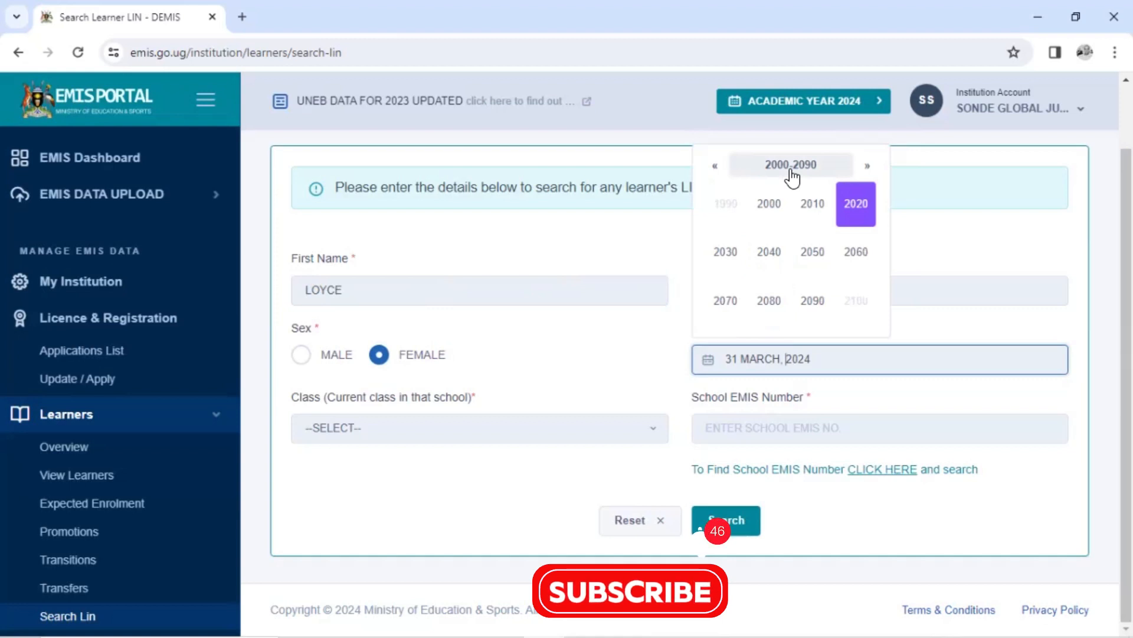
pyautogui.moveTo(803, 179)
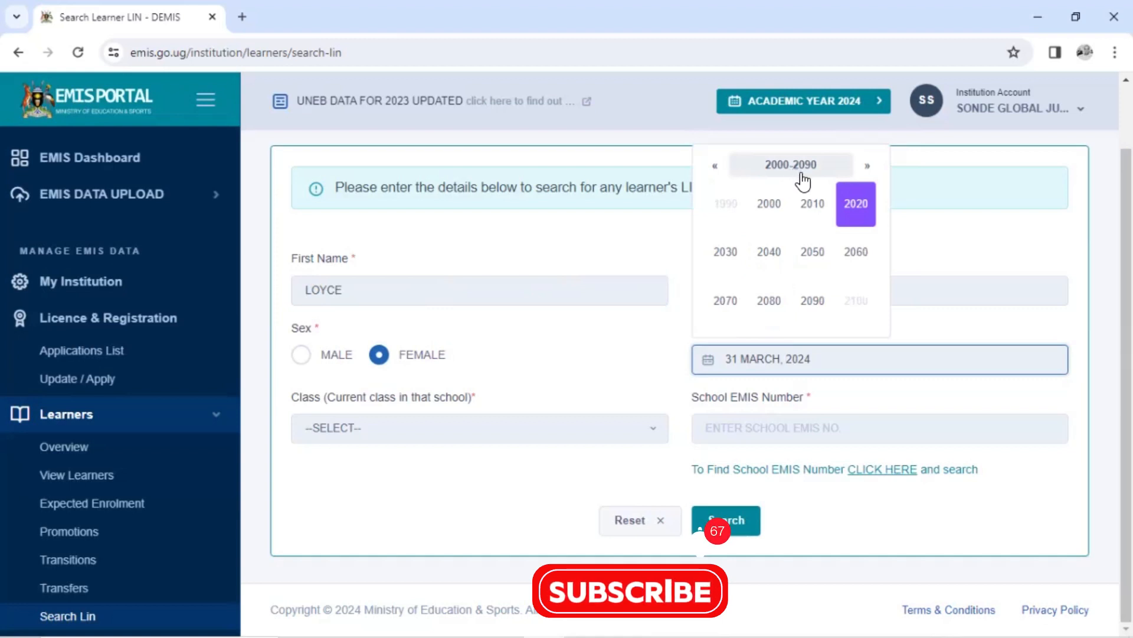
pyautogui.click(812, 204)
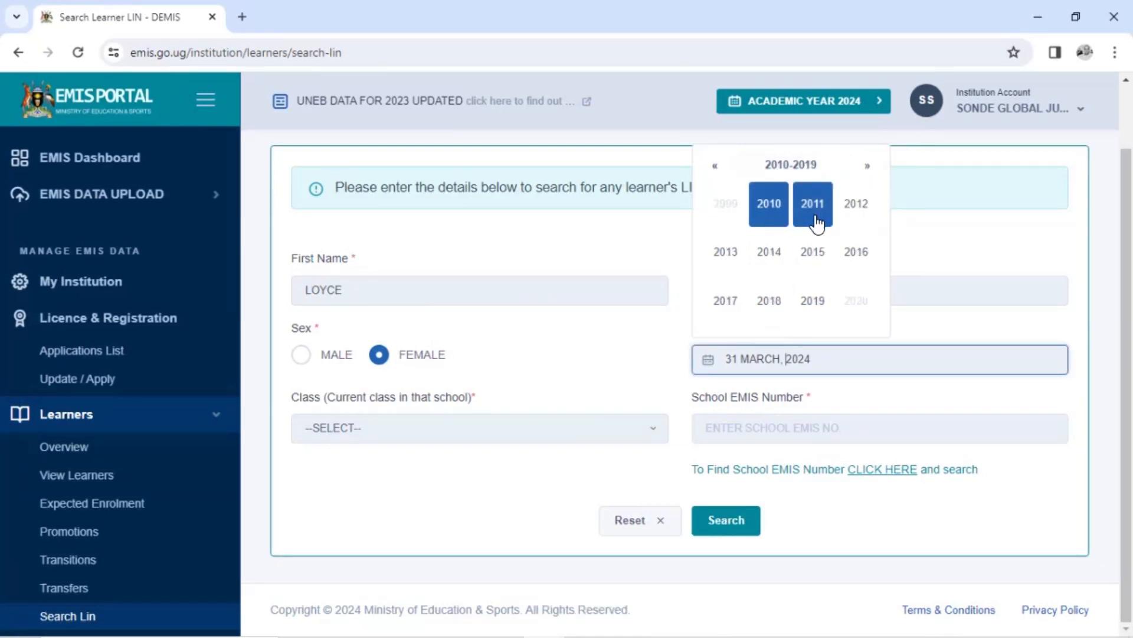
pyautogui.click(769, 203)
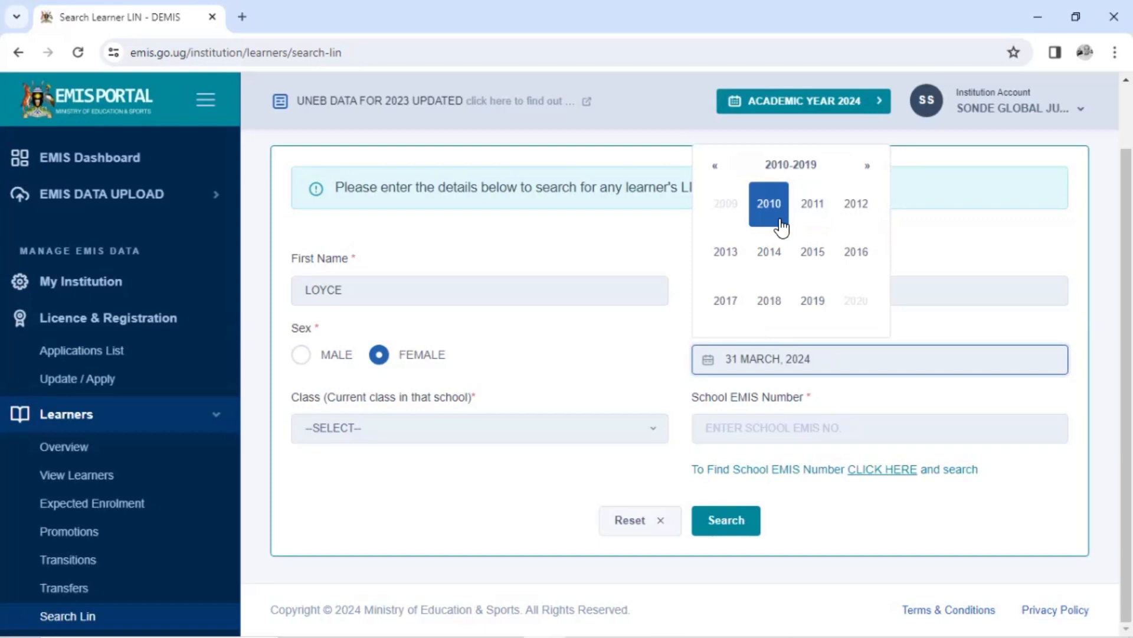
pyautogui.click(812, 203)
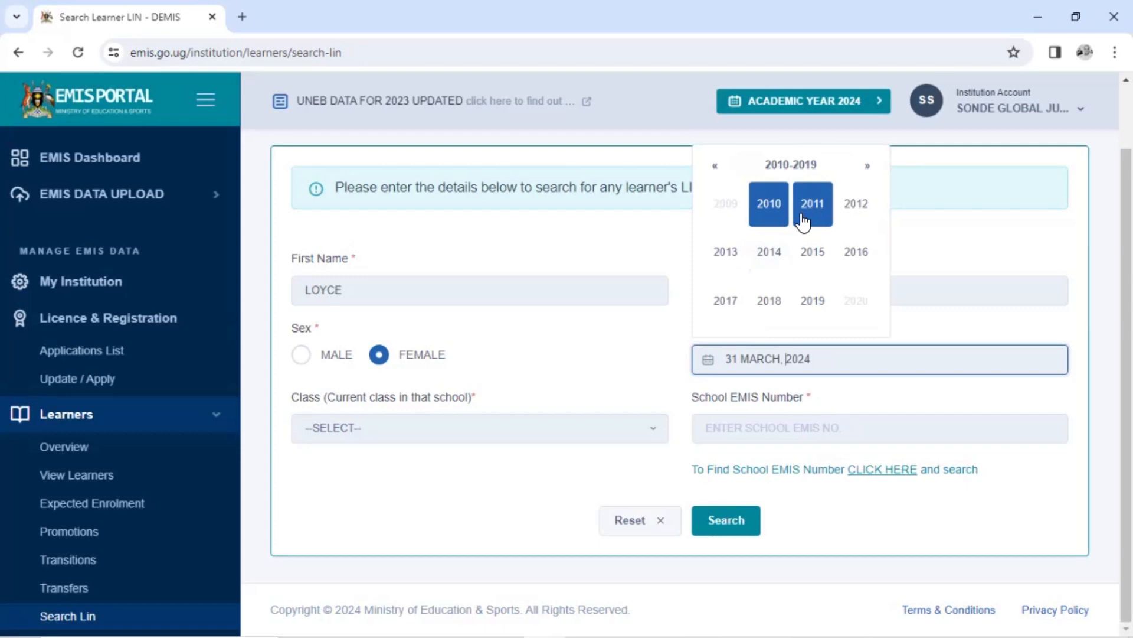
pyautogui.click(811, 203)
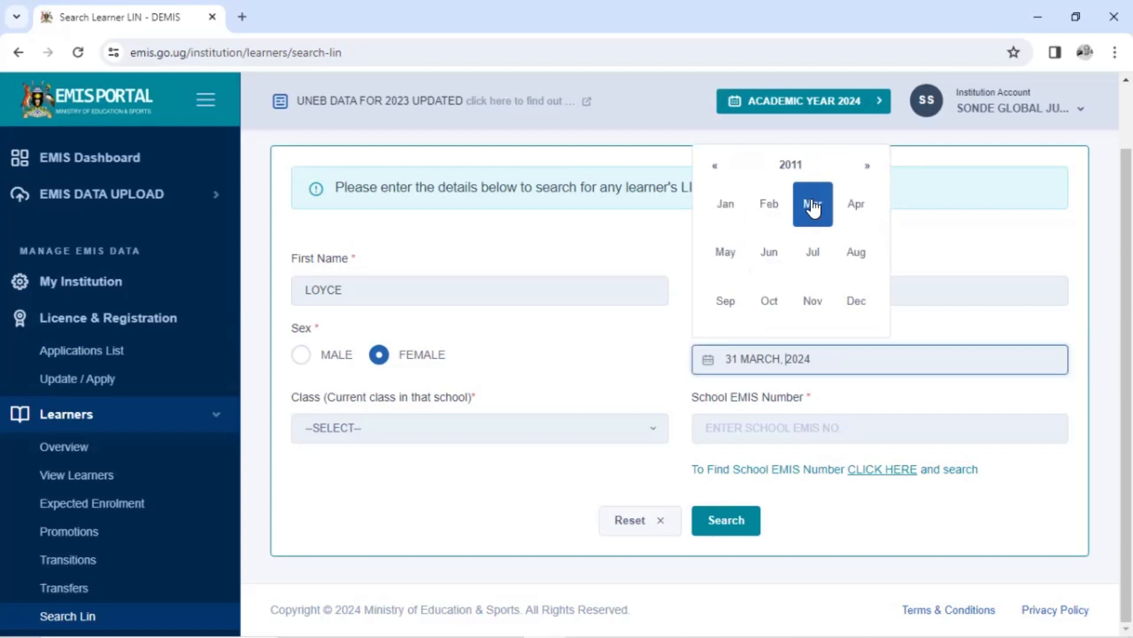
pyautogui.moveTo(768, 251)
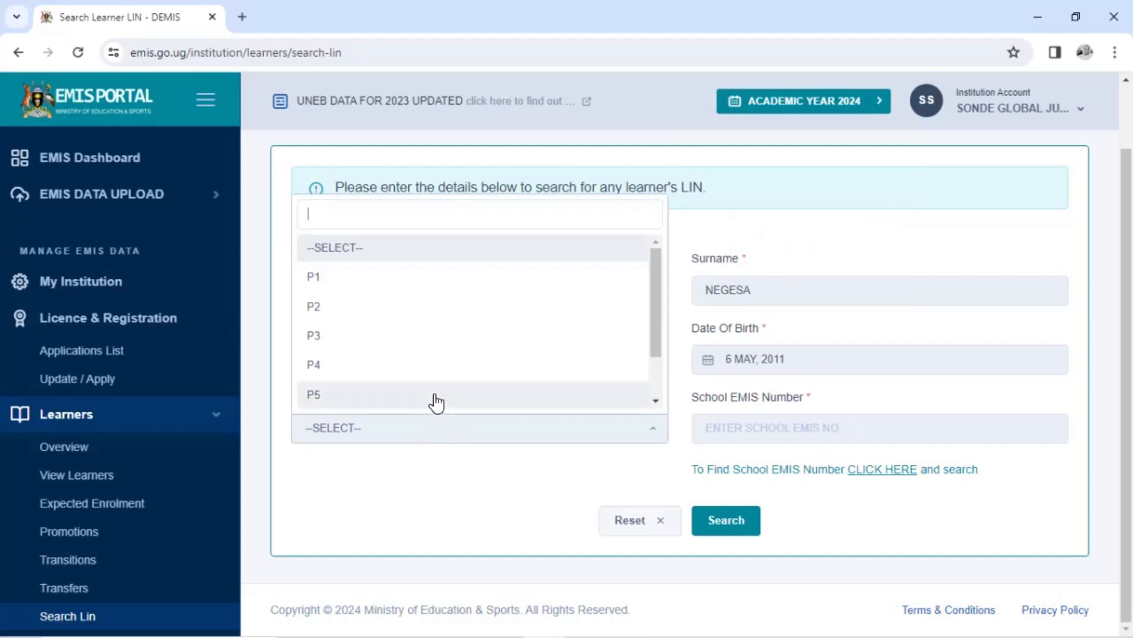
# - Set the learner's current class to P5
pyautogui.click(314, 394)
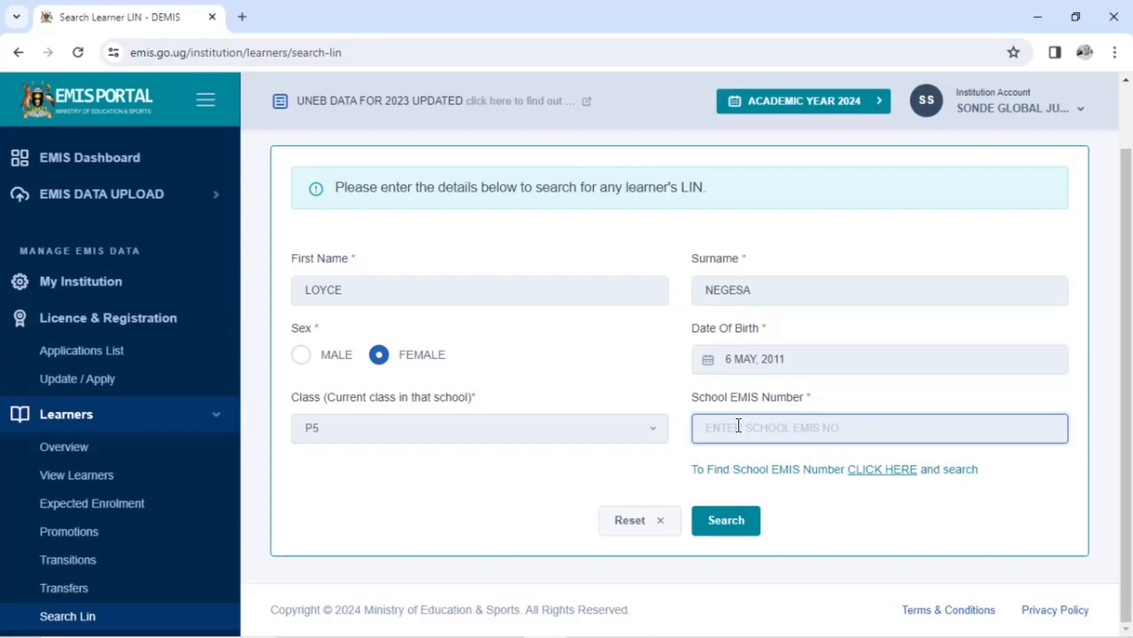
pyautogui.moveTo(692, 237)
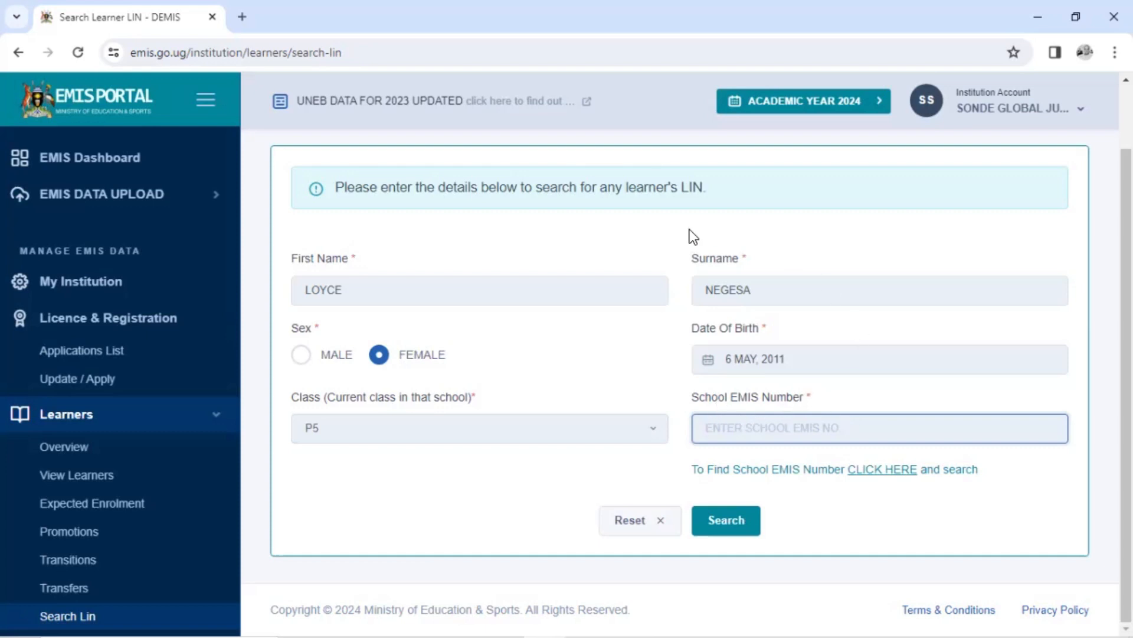
pyautogui.moveTo(687, 478)
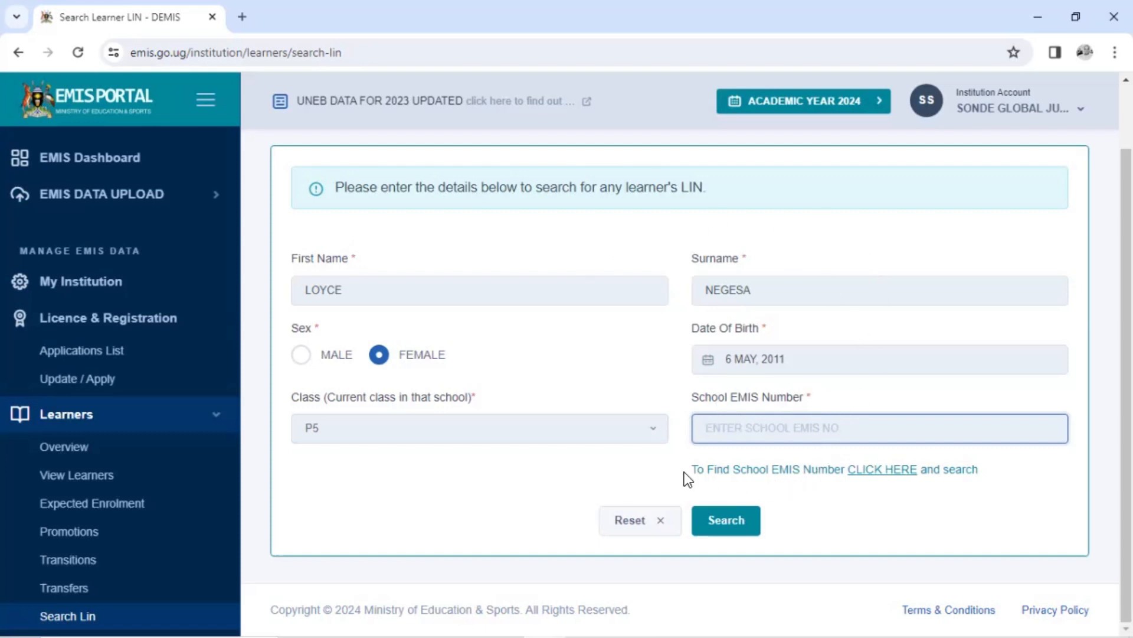
pyautogui.moveTo(887, 477)
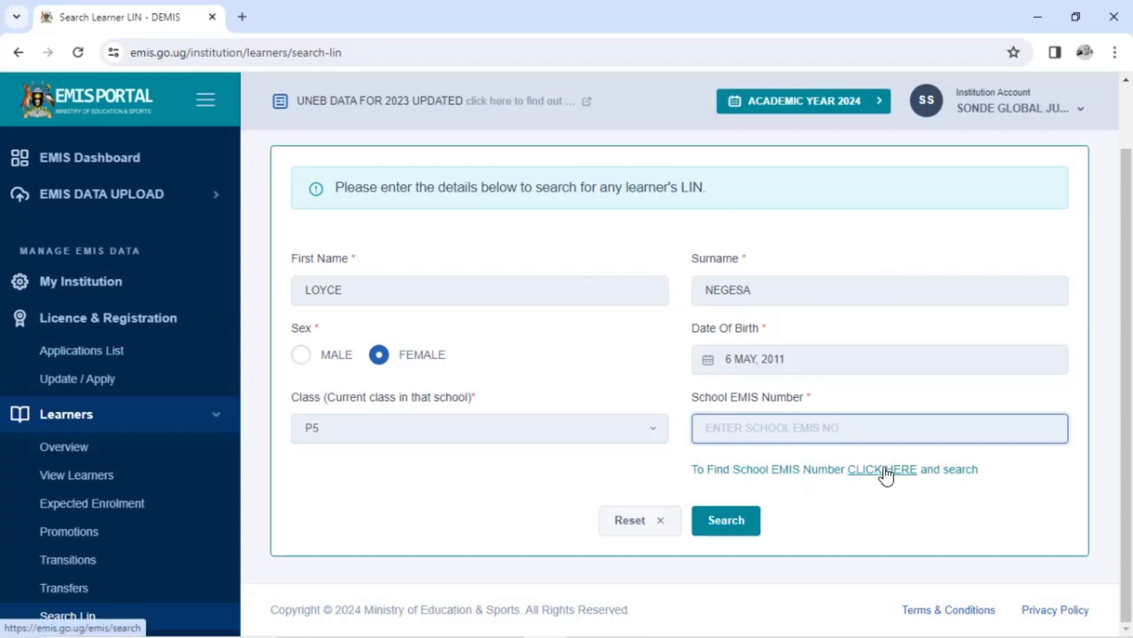
# - Follow the 'CLICK HERE' link under School EMIS Number to look up the school's EMIS number
pyautogui.click(884, 468)
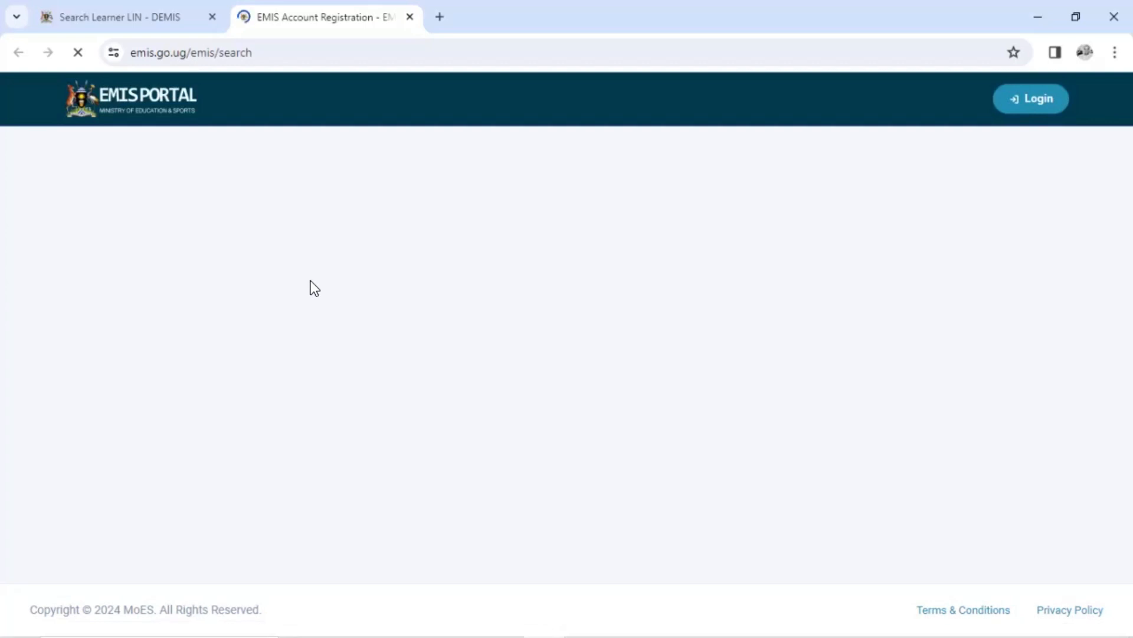
pyautogui.moveTo(282, 143)
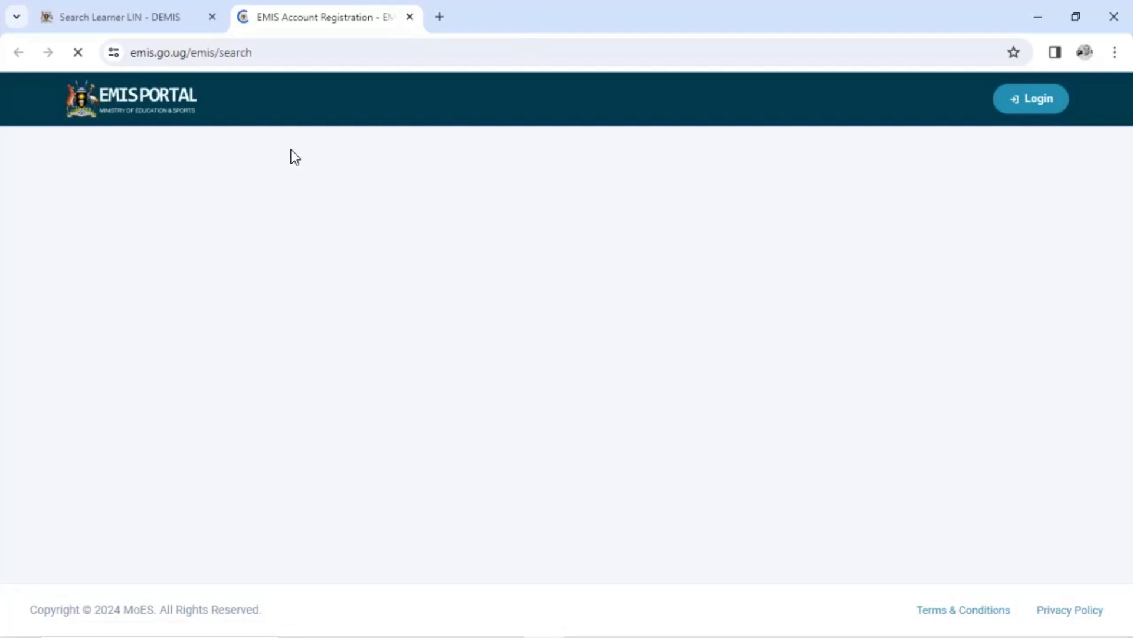
pyautogui.moveTo(268, 259)
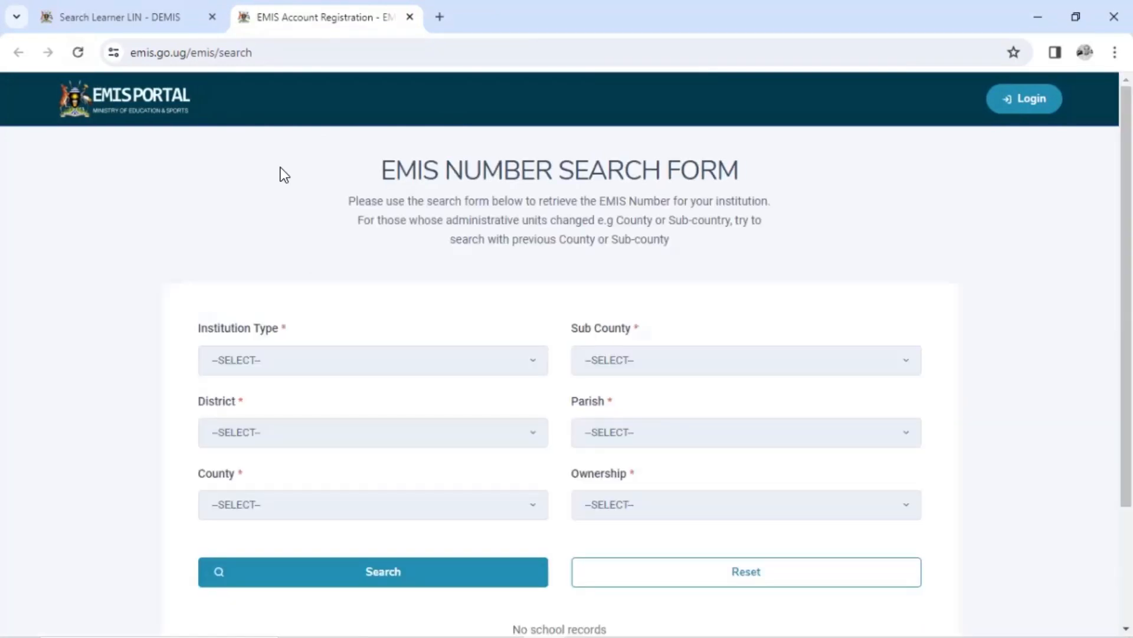
pyautogui.moveTo(421, 297)
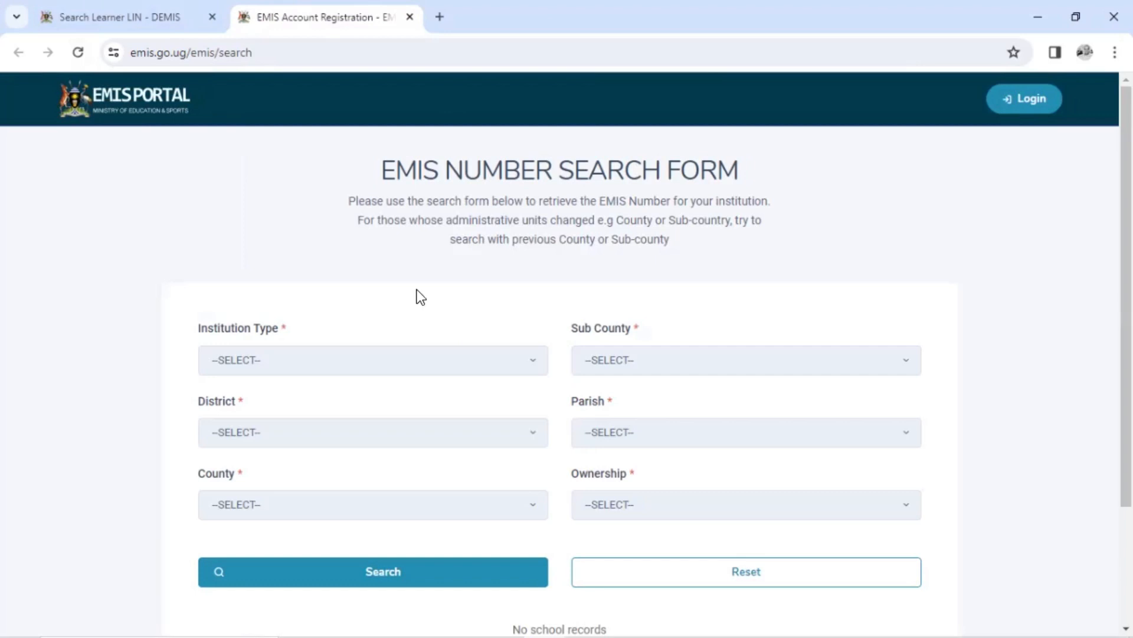
# - Set institution type PRIMARY SCHOOL, district Mukono and county MUKONO MUNICIPALITY
pyautogui.scroll(-3)
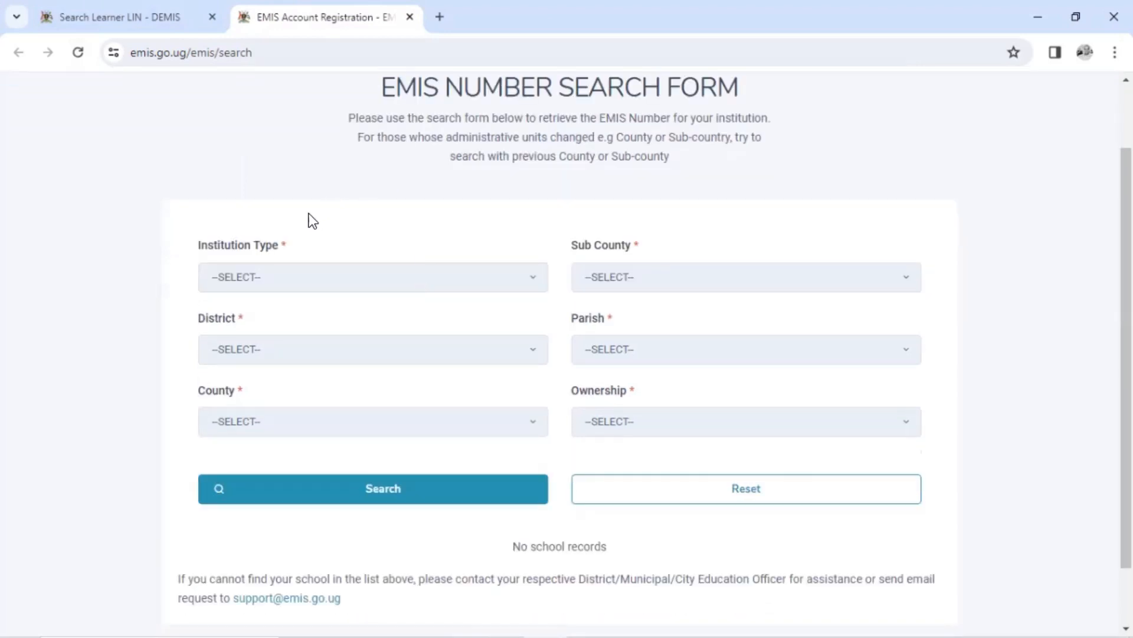
pyautogui.click(371, 276)
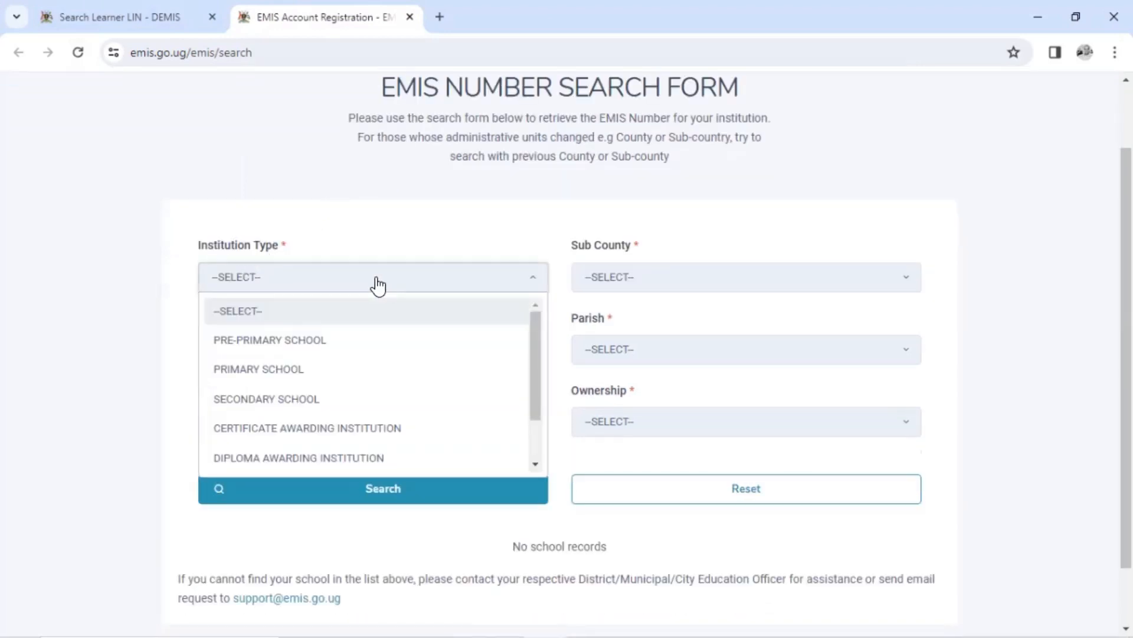
pyautogui.click(258, 369)
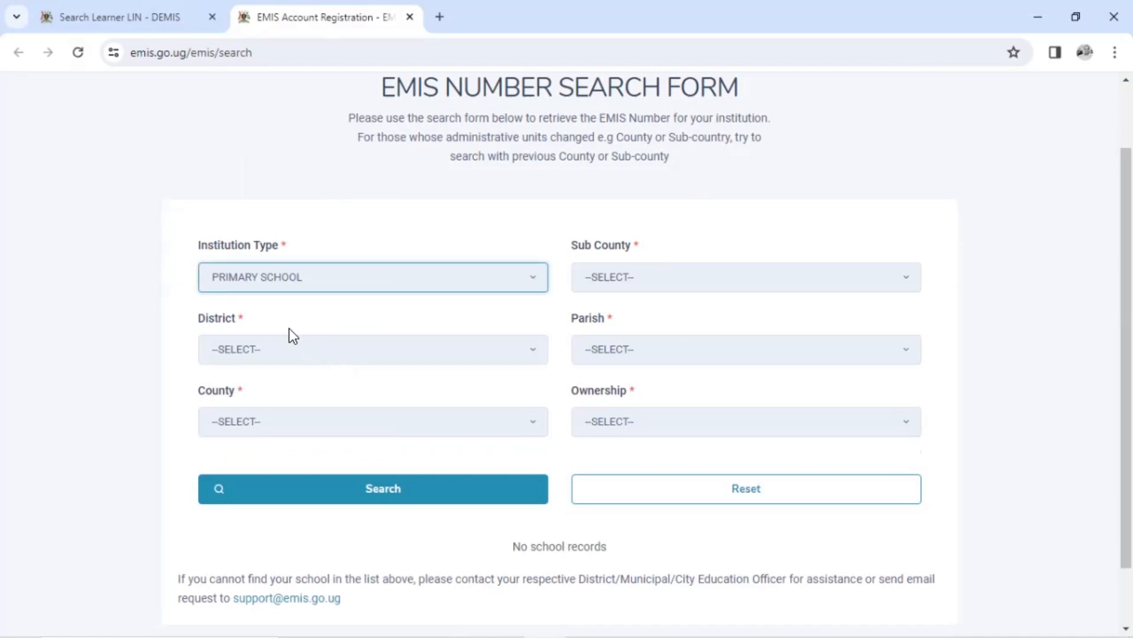
pyautogui.click(372, 349)
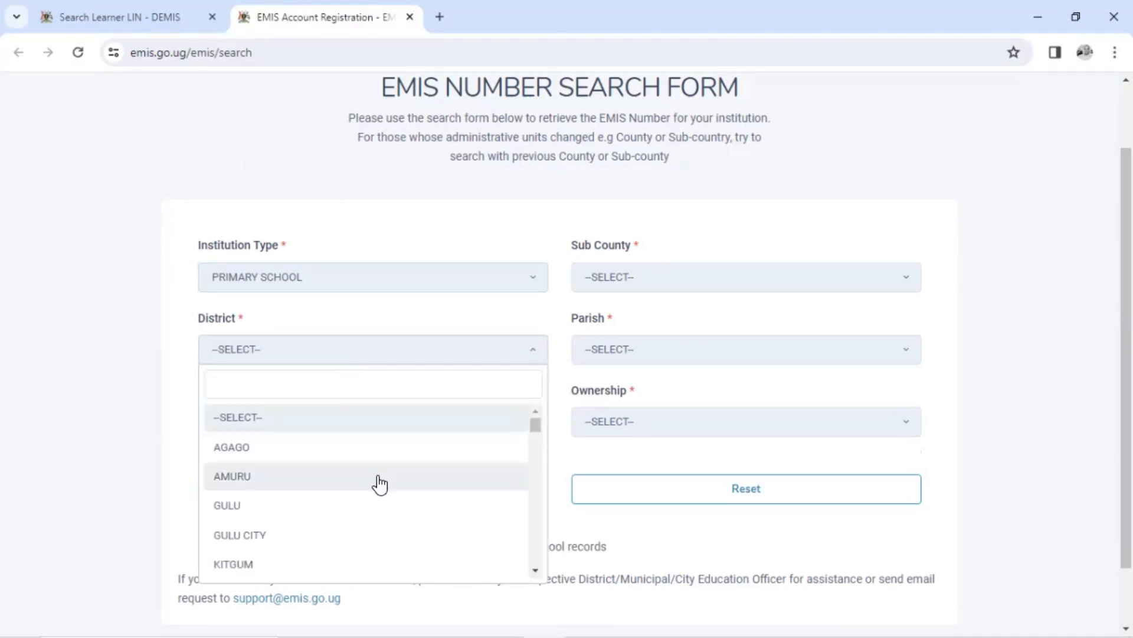
pyautogui.moveTo(392, 483)
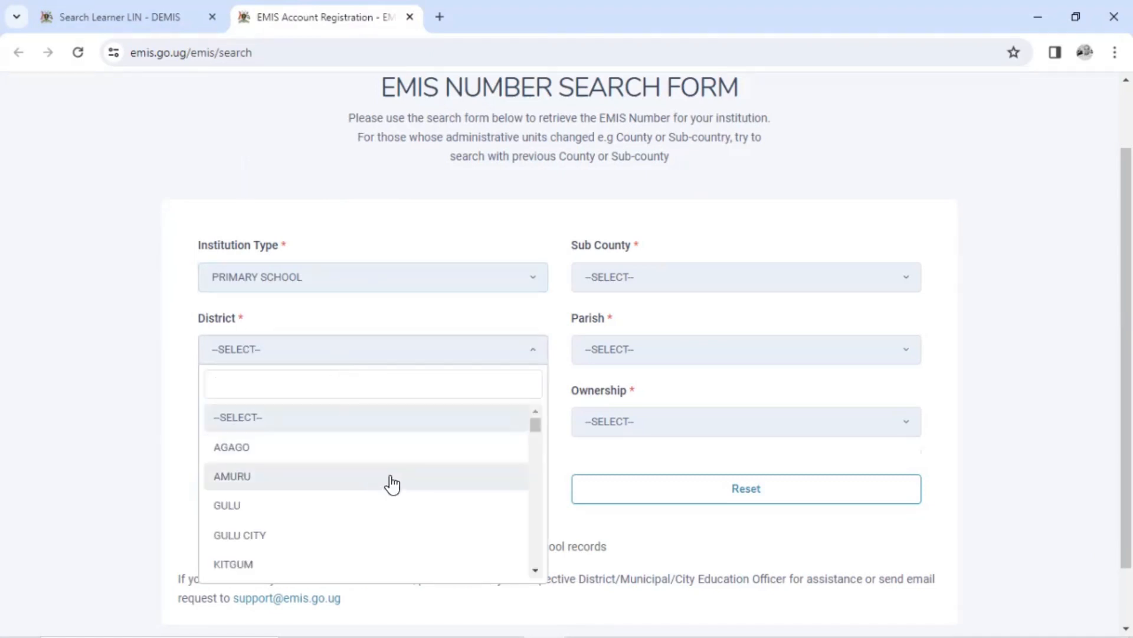
pyautogui.write('muko')
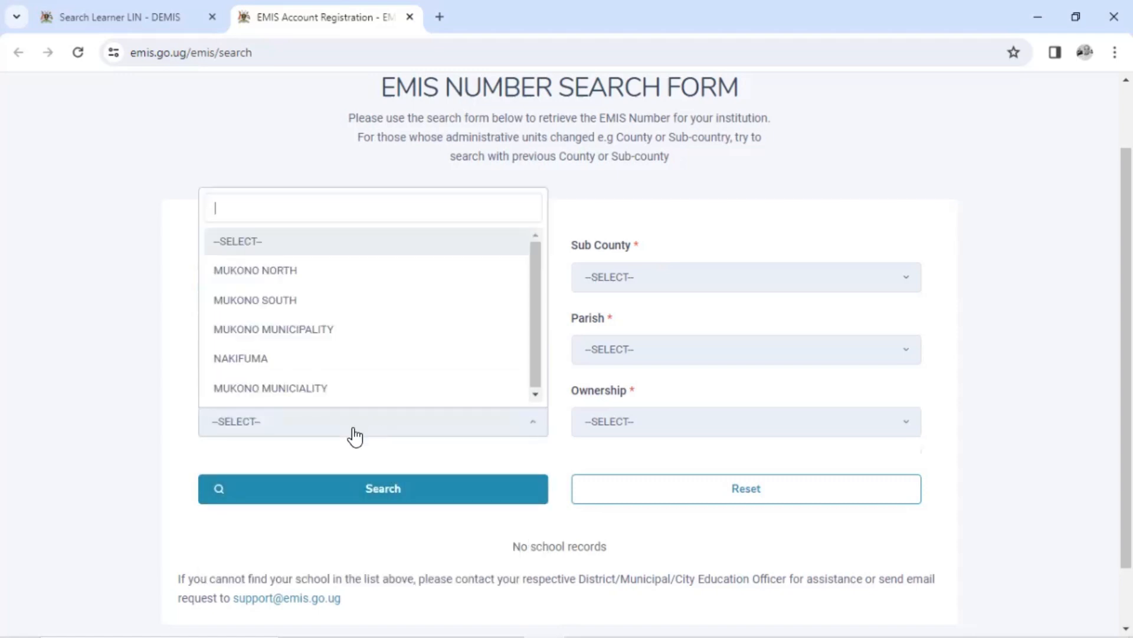
pyautogui.moveTo(391, 423)
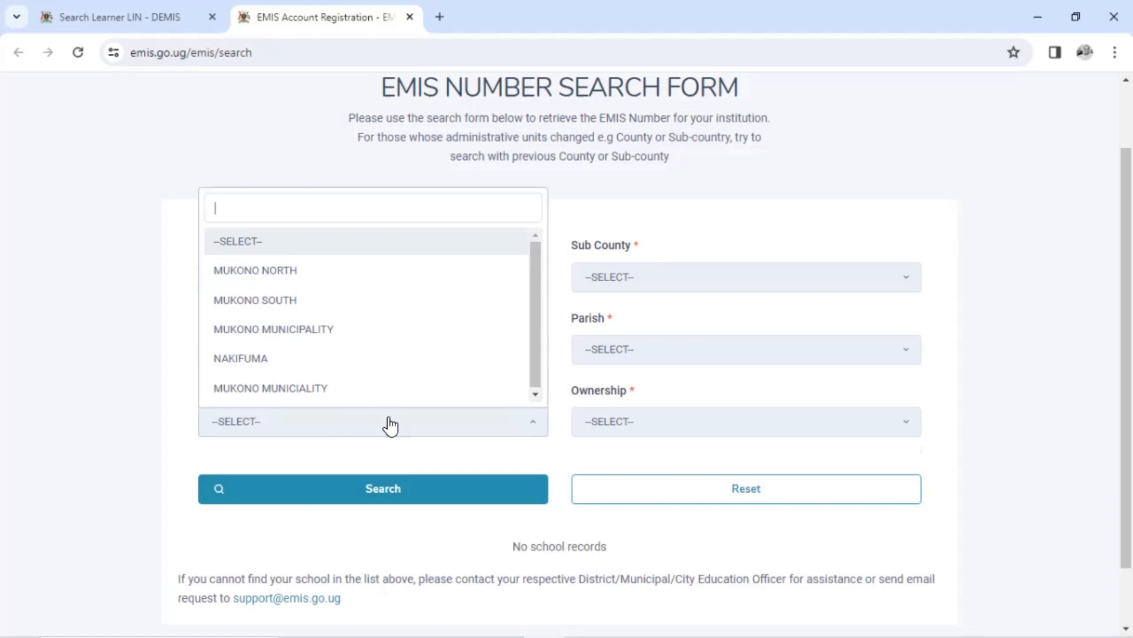
pyautogui.click(273, 329)
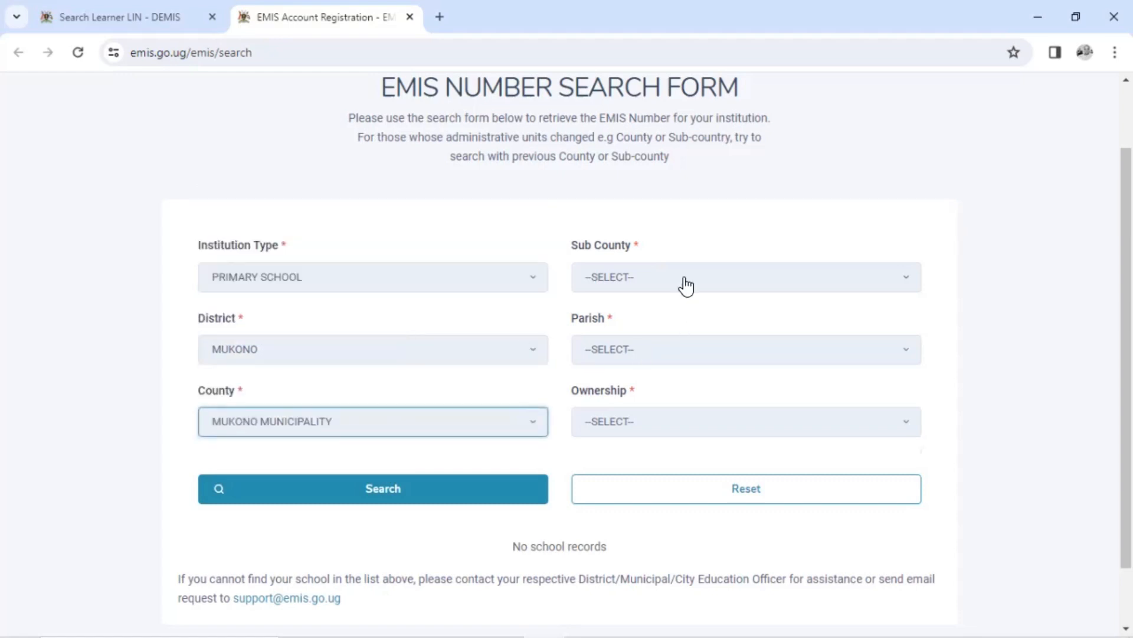
# - Set sub county GOMA DIVISION, parish MISINDYE WARD, ownership PRIVATE, and run the school search
pyautogui.click(745, 276)
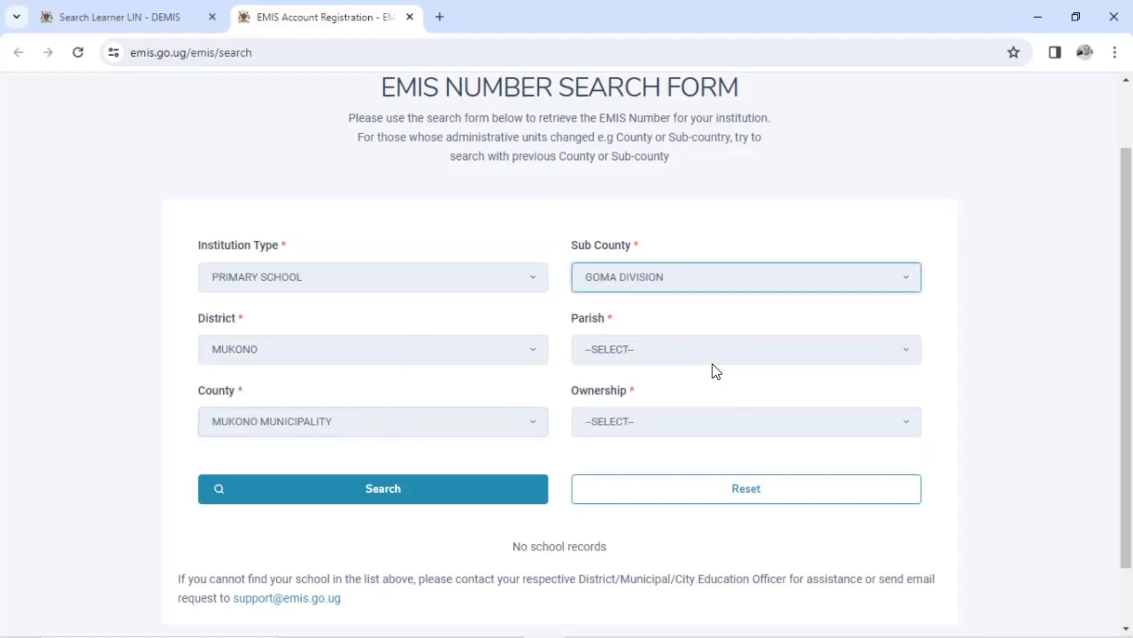
pyautogui.click(745, 350)
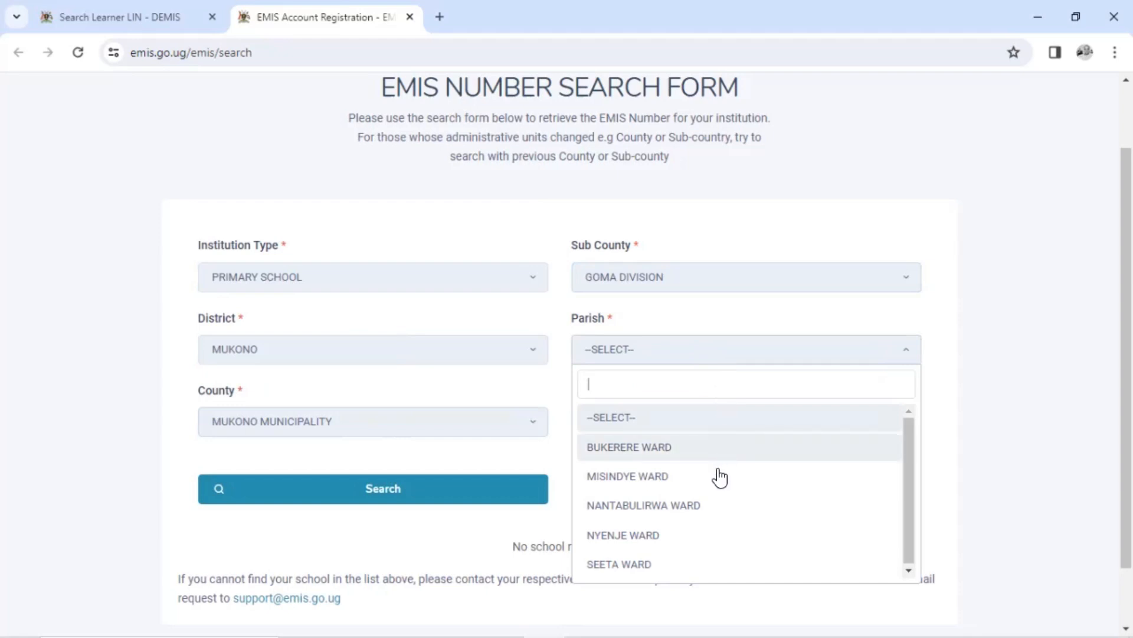
pyautogui.click(627, 476)
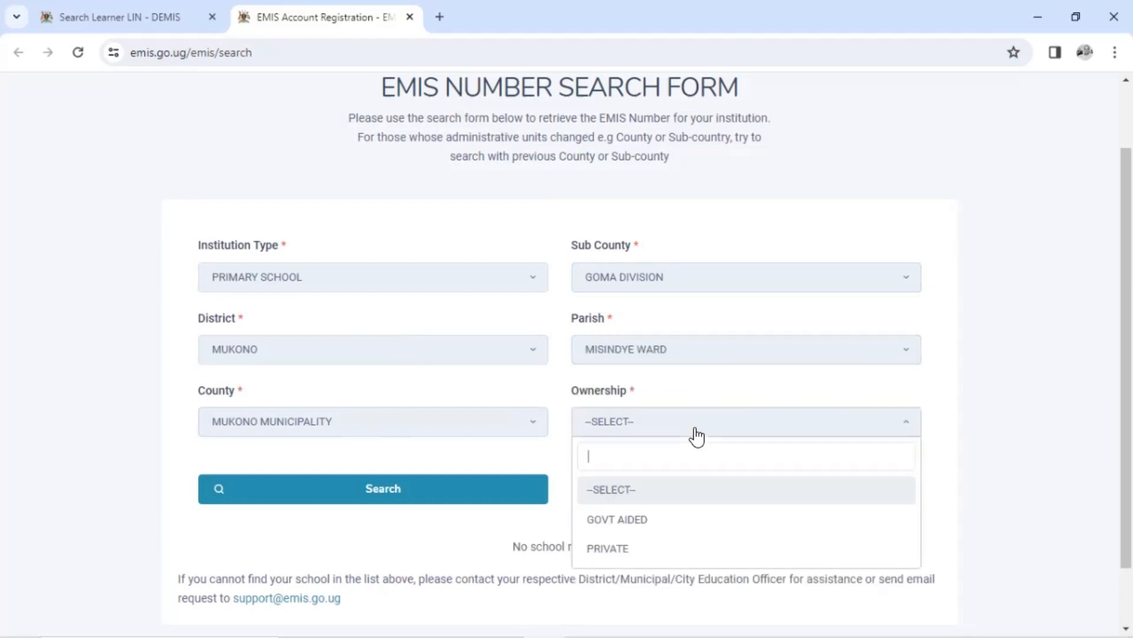
pyautogui.moveTo(684, 551)
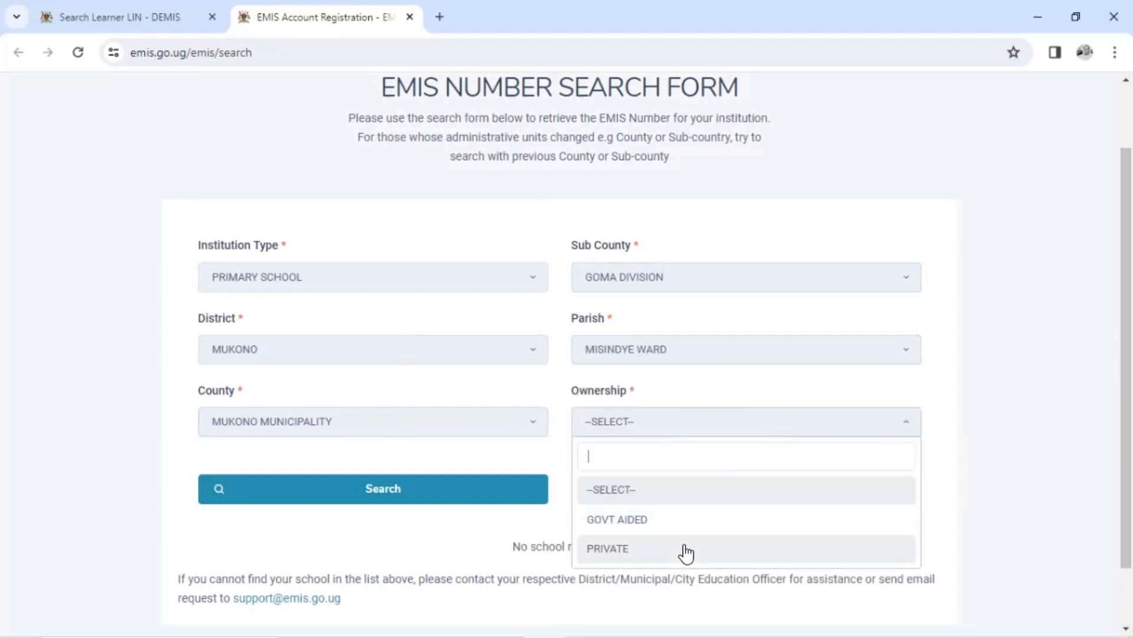
pyautogui.click(607, 548)
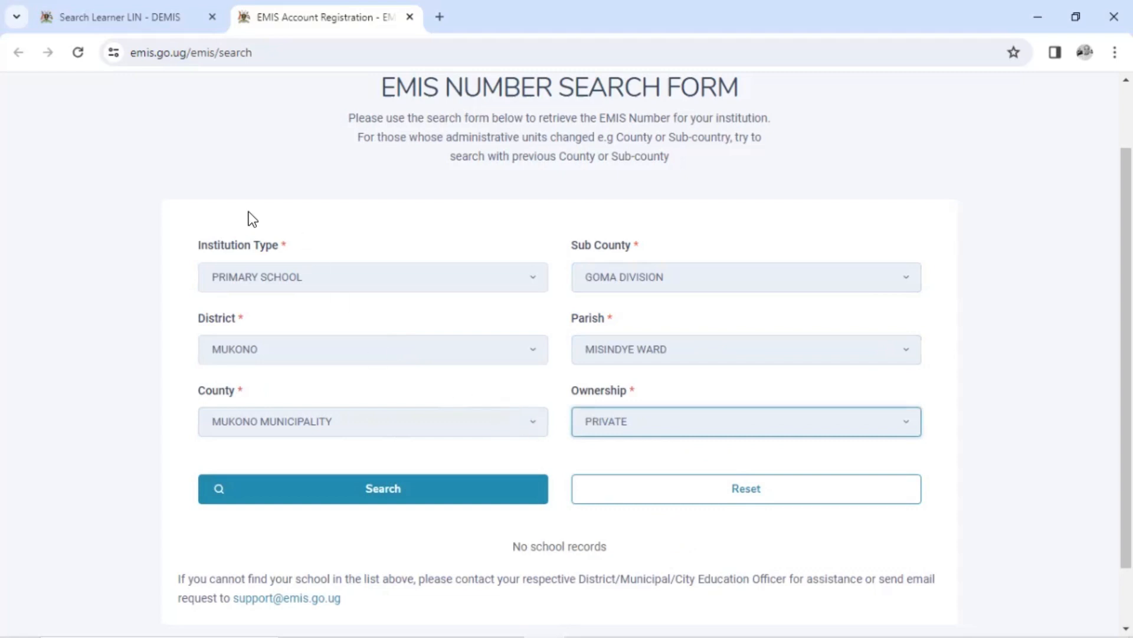
pyautogui.moveTo(348, 534)
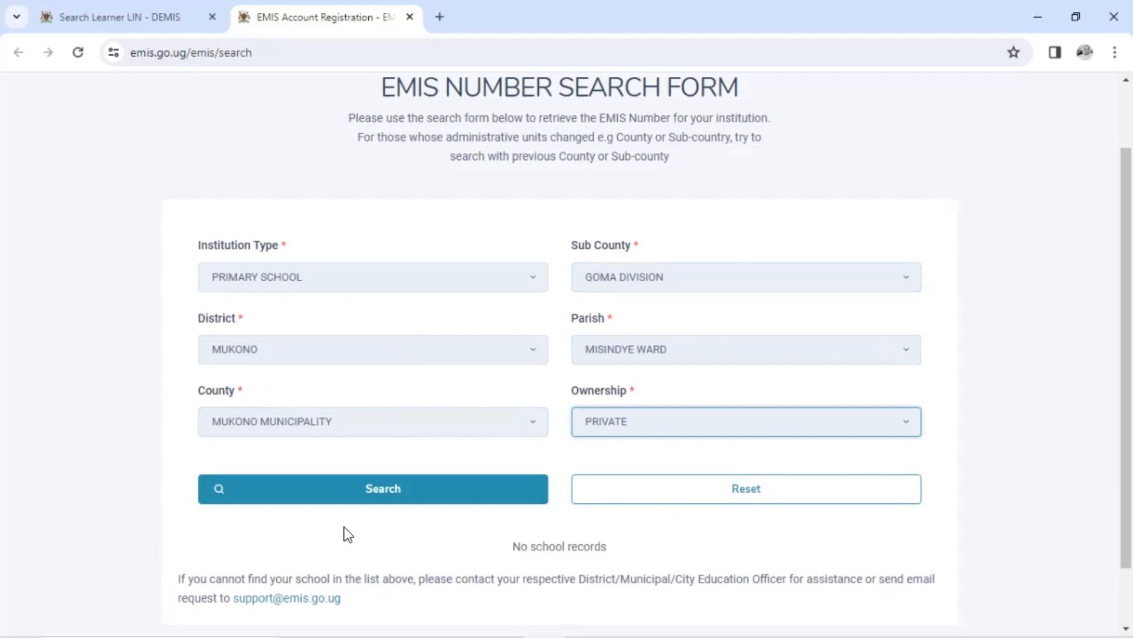
pyautogui.click(372, 488)
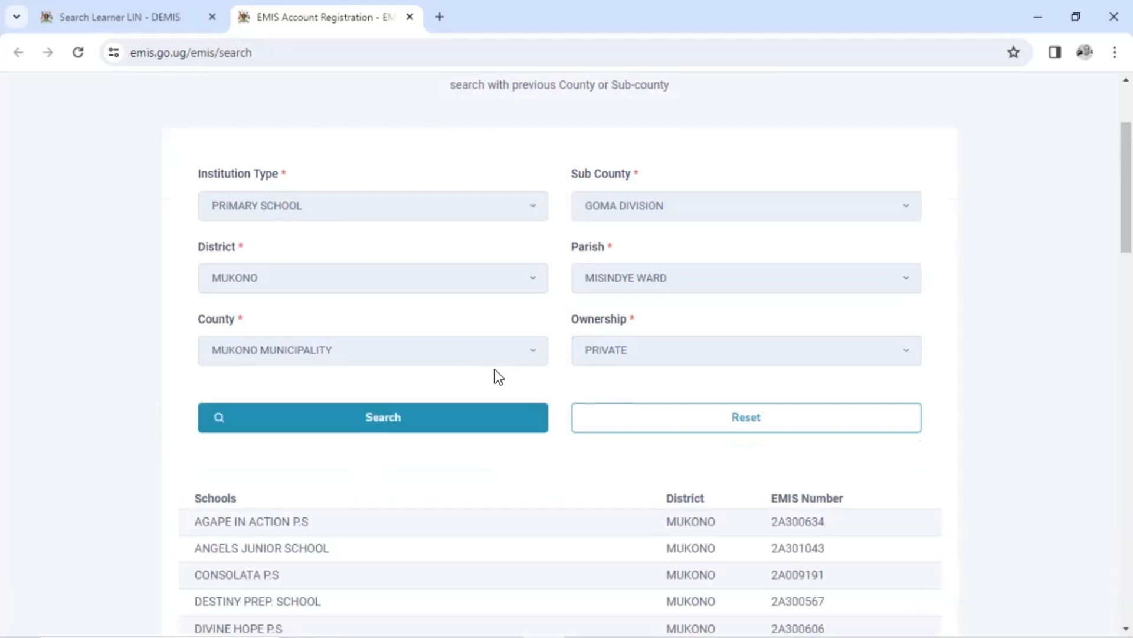
# - Scroll through the Misindye Ward private primary school results to find Sonde Global Junior School's EMIS number
pyautogui.scroll(-3)
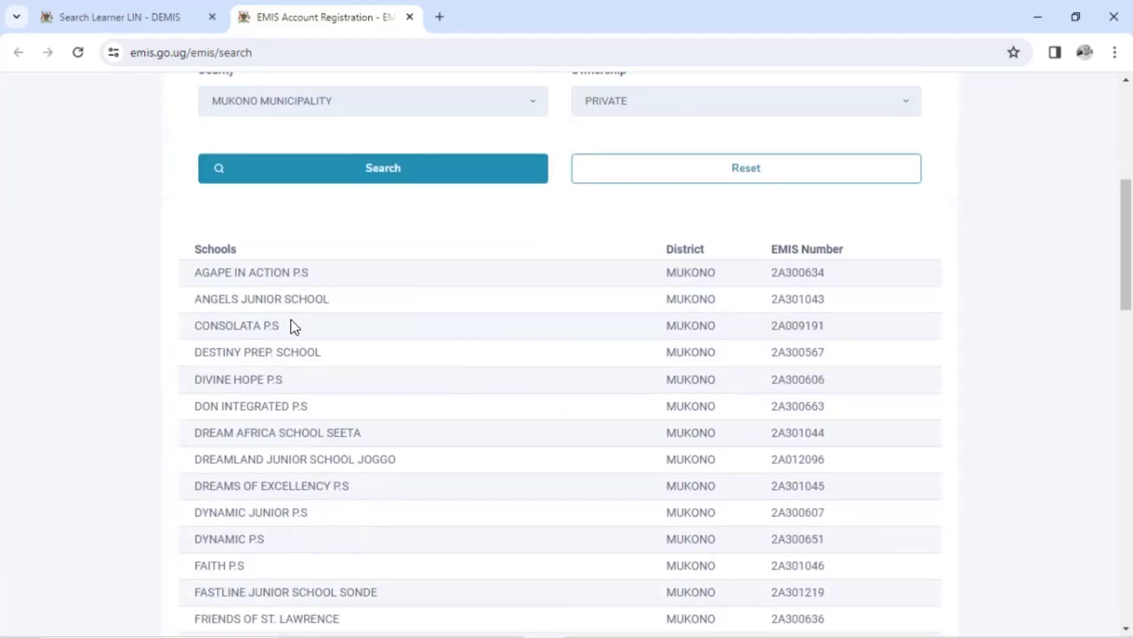
pyautogui.scroll(3)
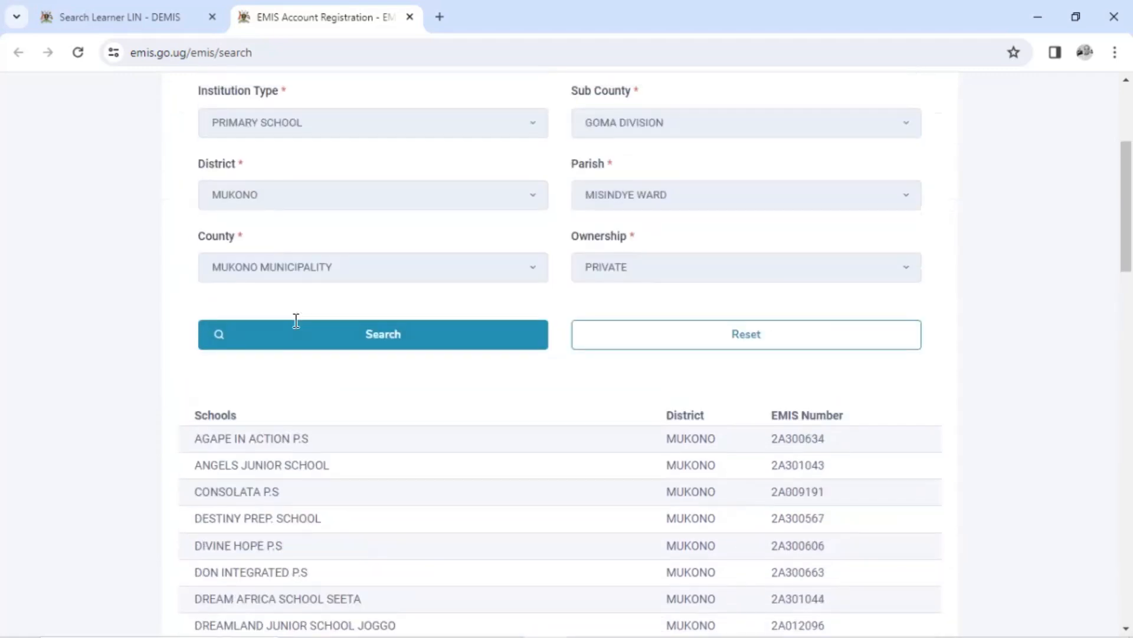
pyautogui.scroll(-3)
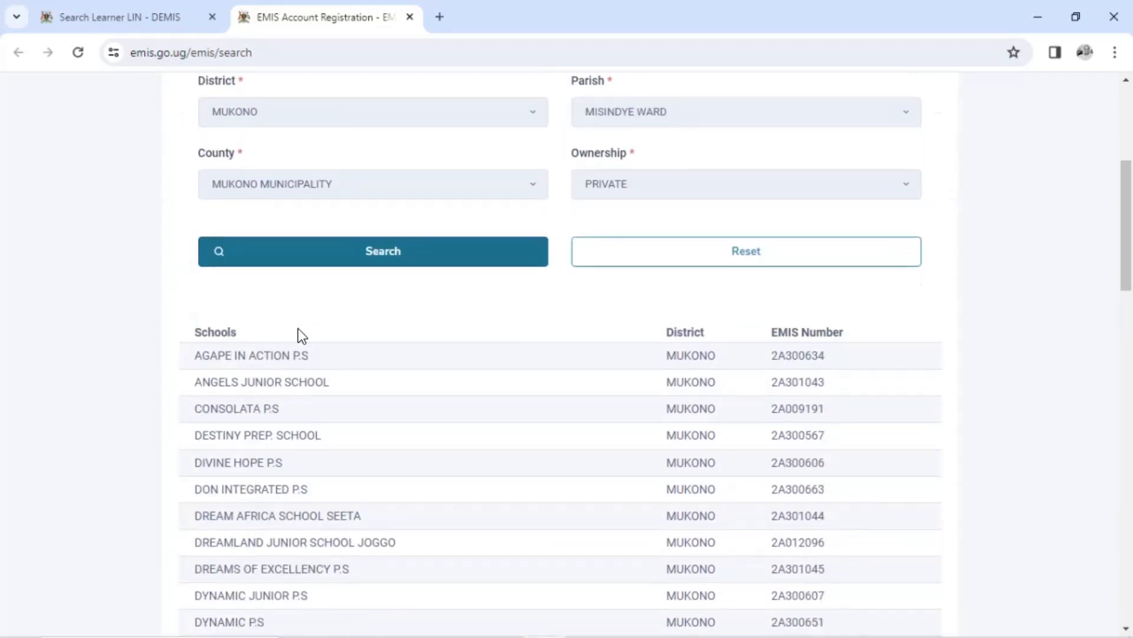
pyautogui.scroll(3)
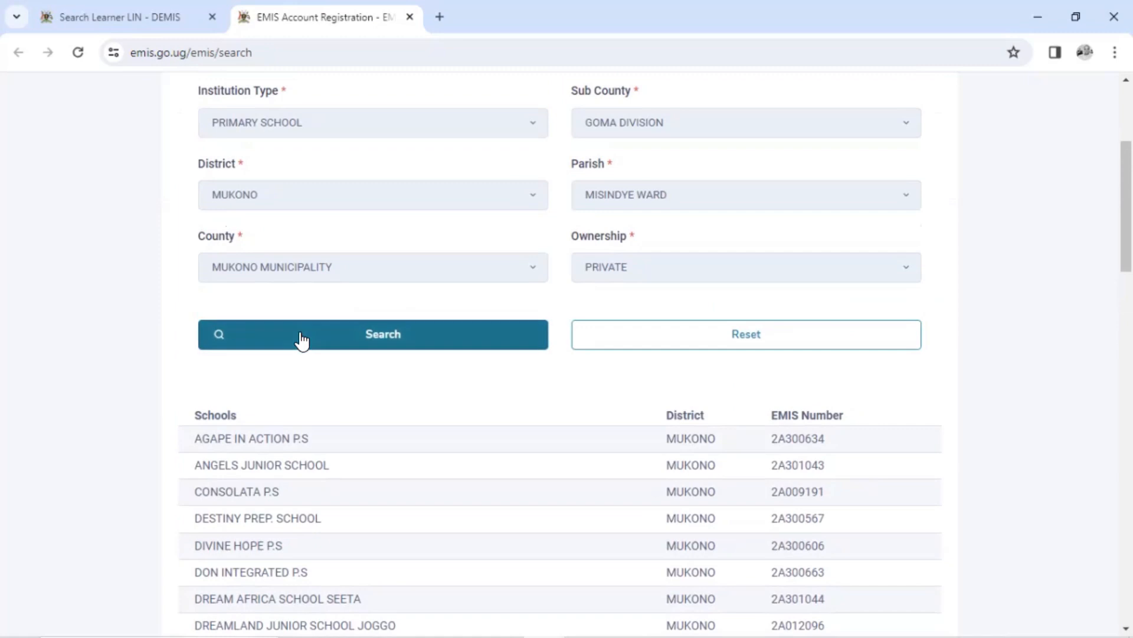
pyautogui.scroll(-3)
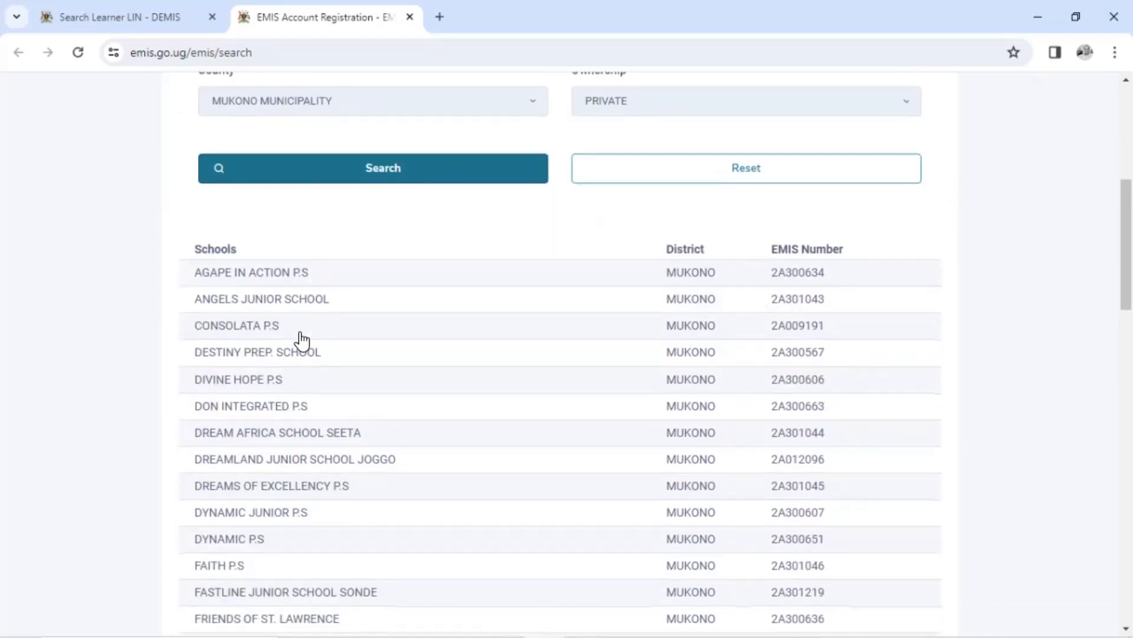
pyautogui.scroll(-3)
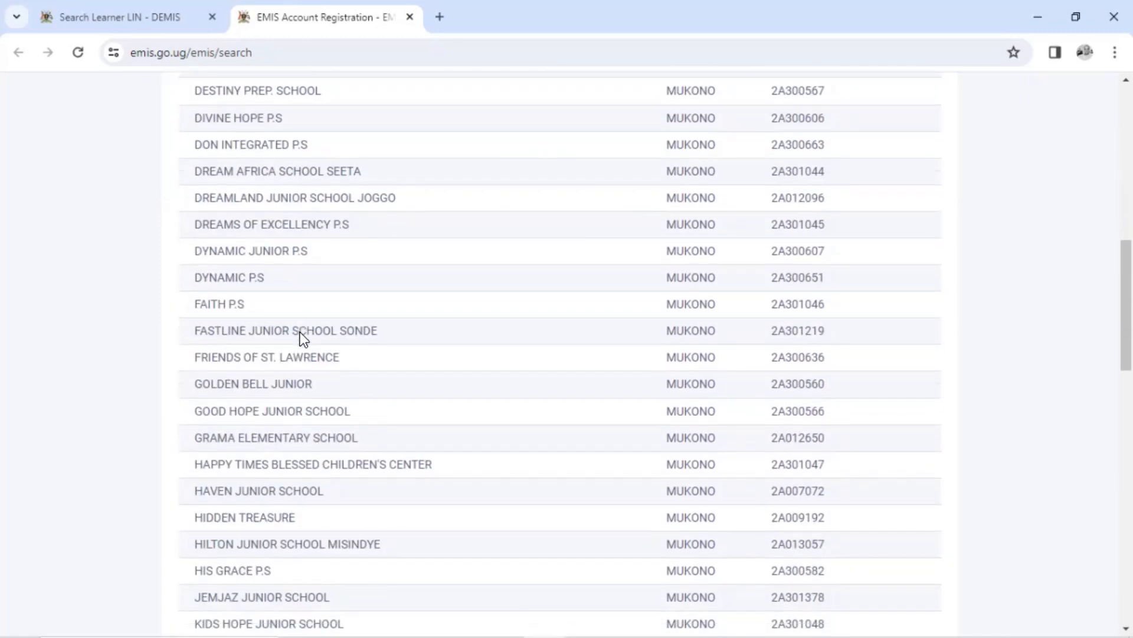
pyautogui.scroll(-3)
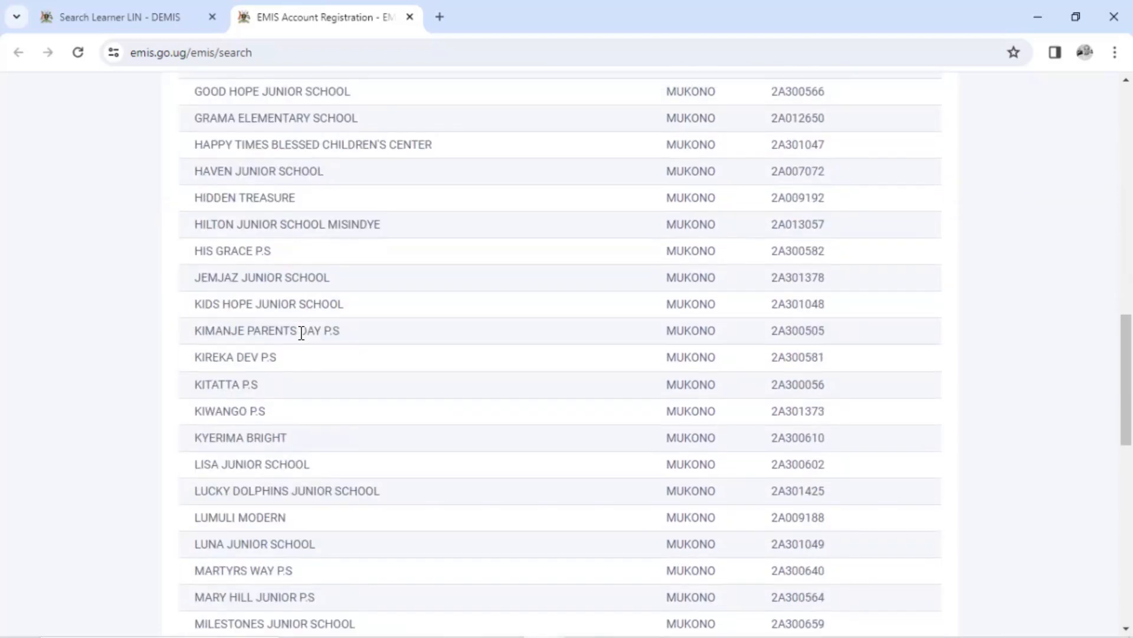
pyautogui.scroll(-3)
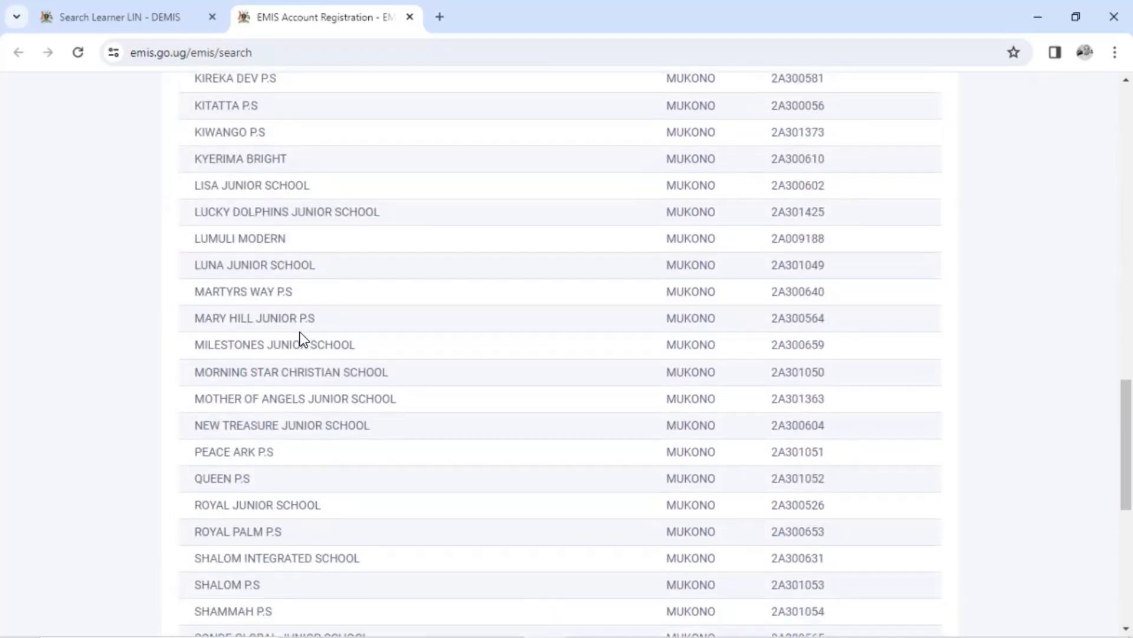
pyautogui.scroll(-3)
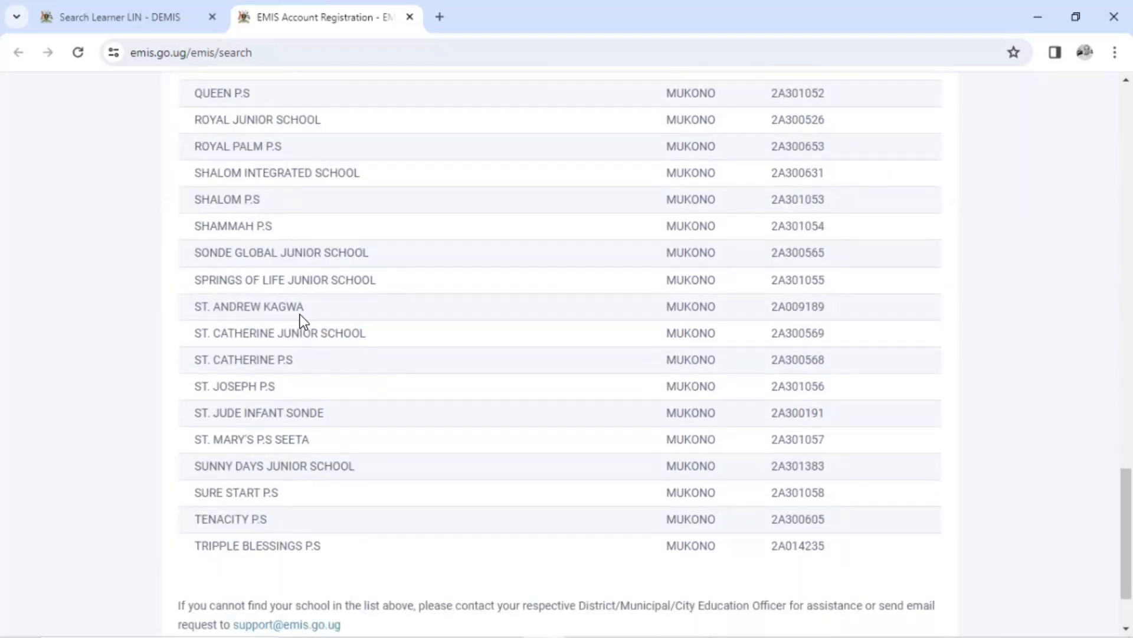
pyautogui.moveTo(230, 259)
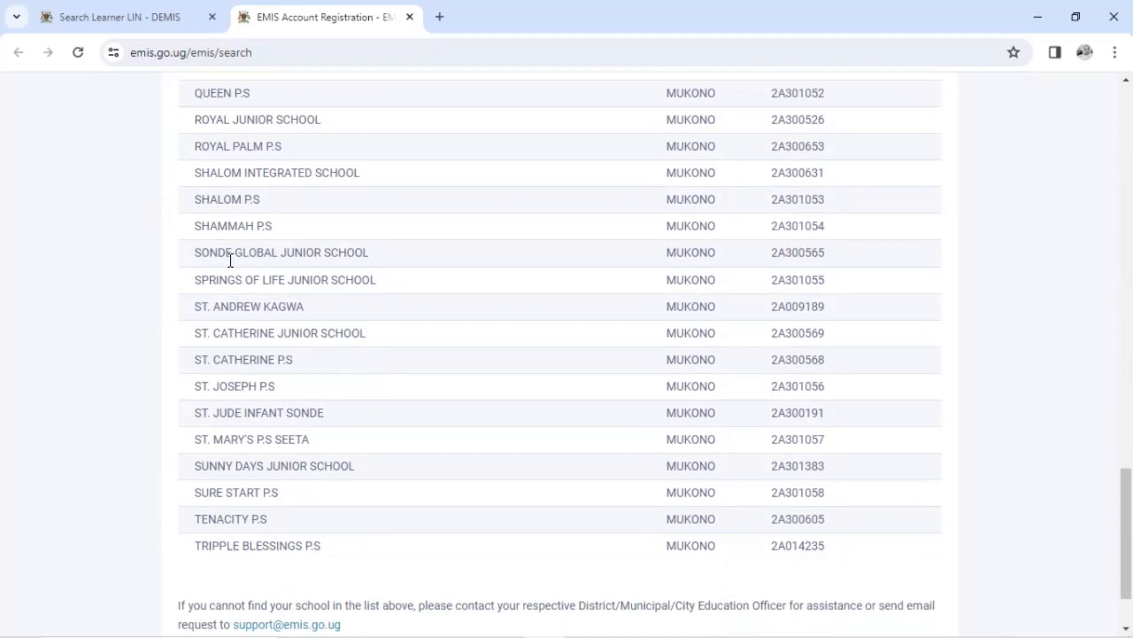
pyautogui.moveTo(195, 258)
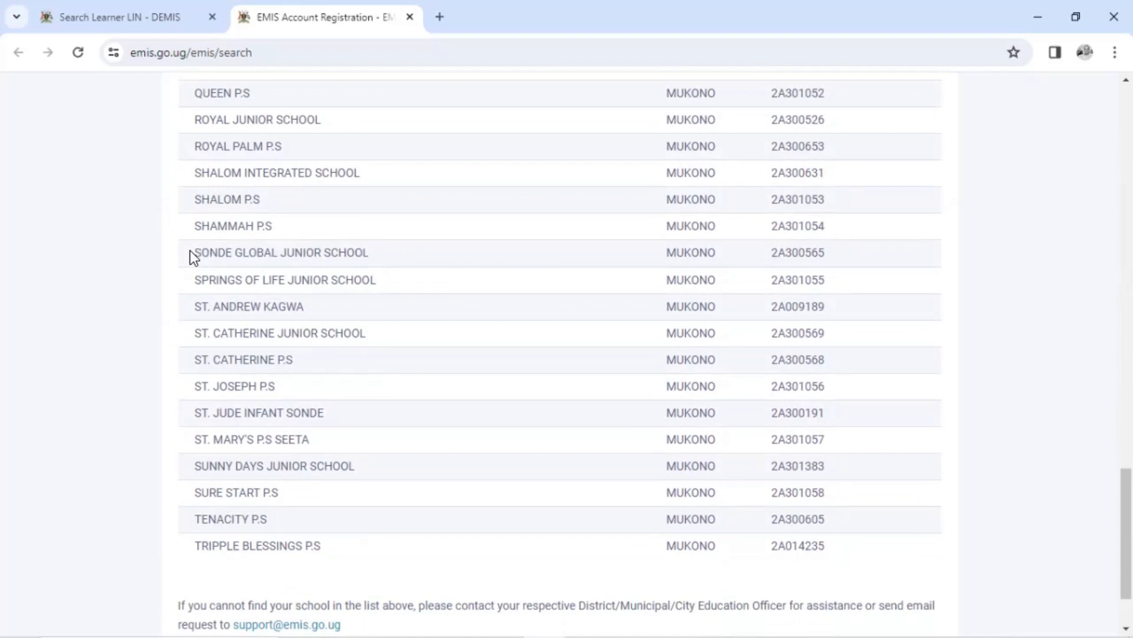
pyautogui.moveTo(777, 253)
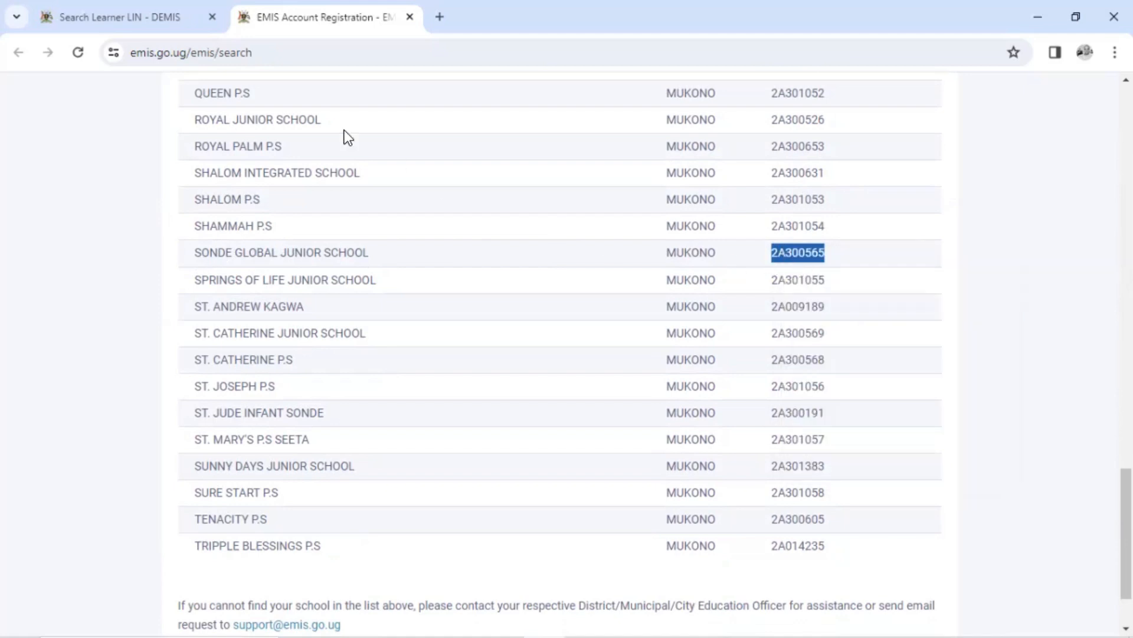
# - Return to the Search Learner LIN form after copying EMIS number 2A300565
pyautogui.click(119, 17)
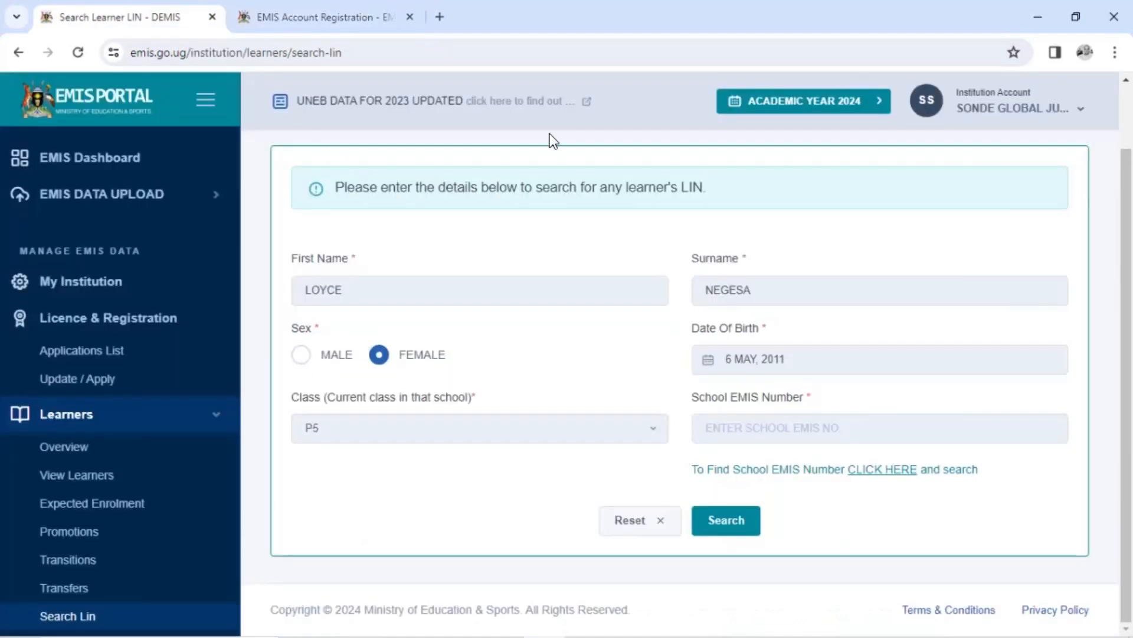
pyautogui.moveTo(804, 453)
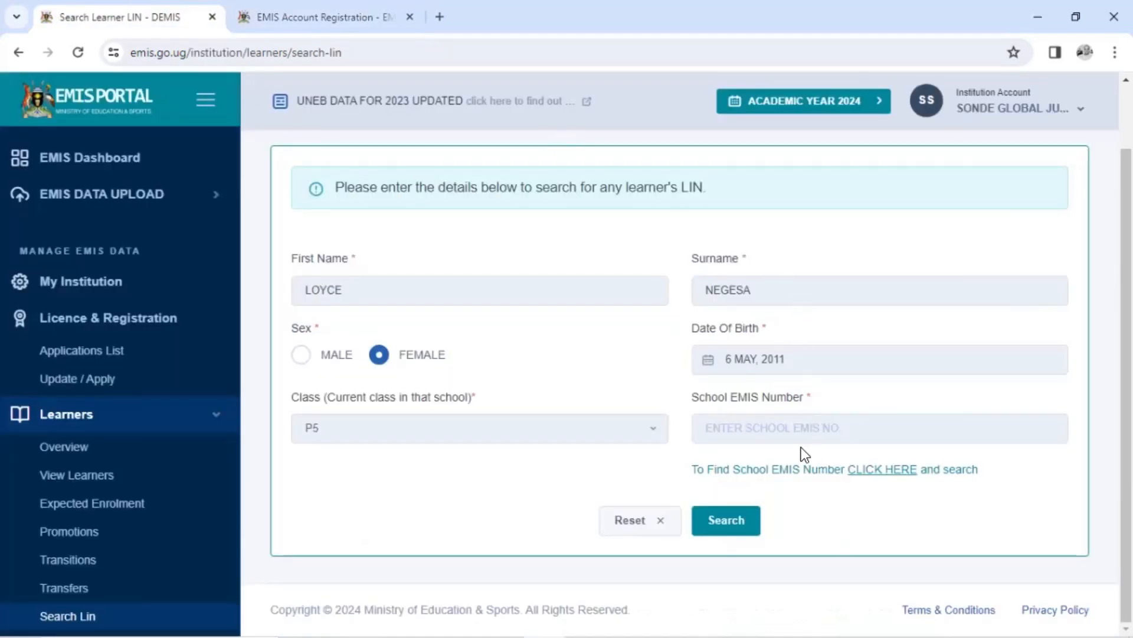
# - Paste 2A300565 into School EMIS Number and run the learner LIN search
pyautogui.rightClick(804, 427)
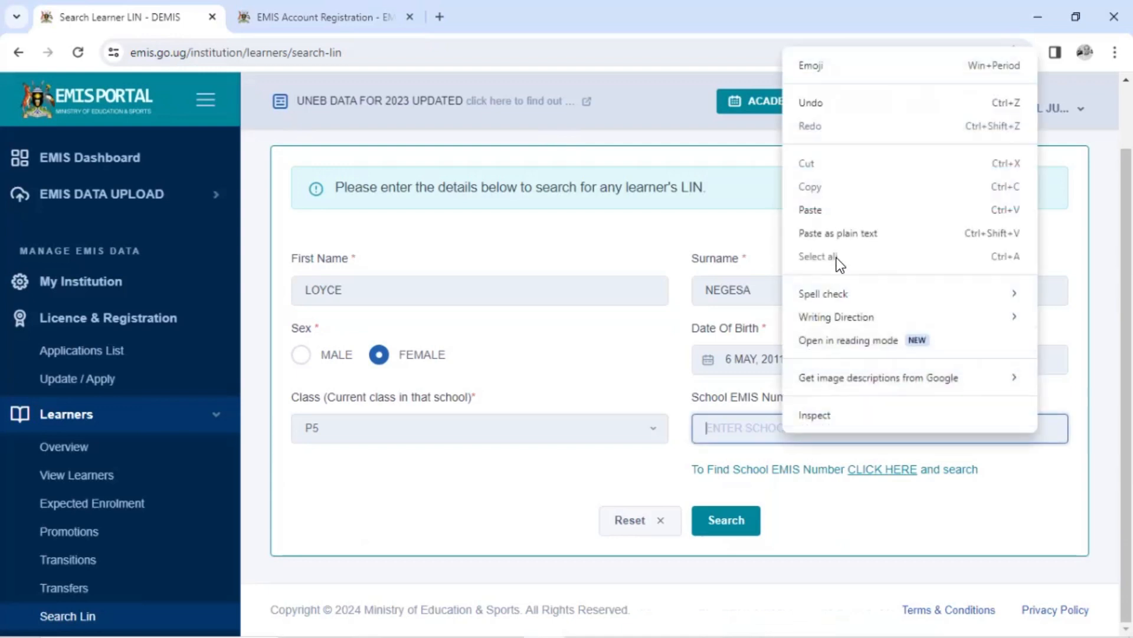
pyautogui.click(810, 210)
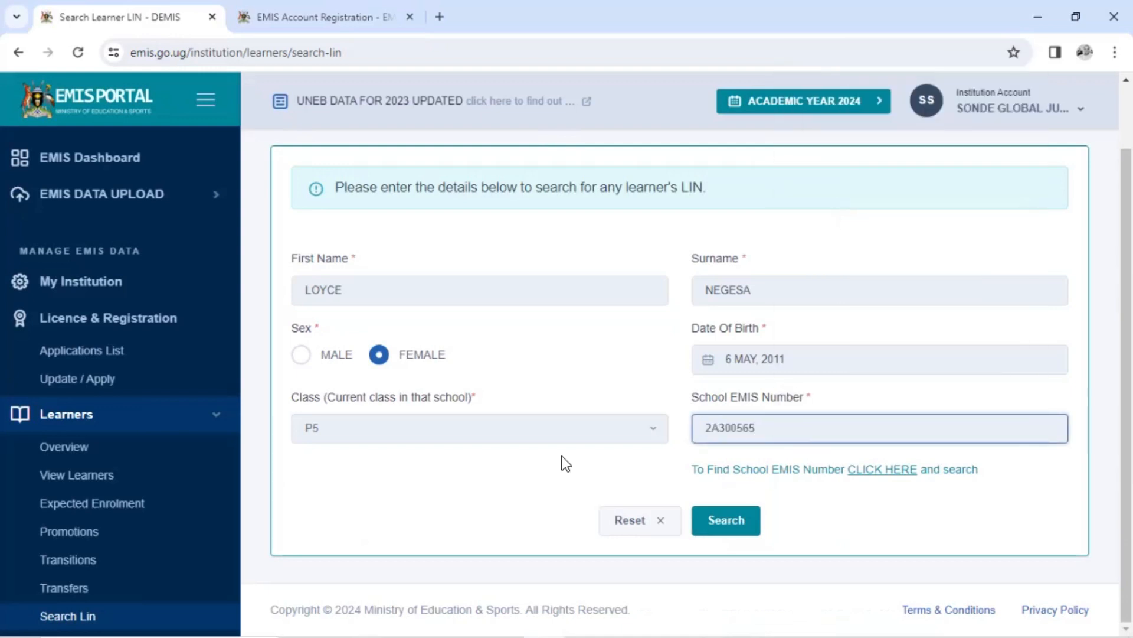
pyautogui.moveTo(395, 244)
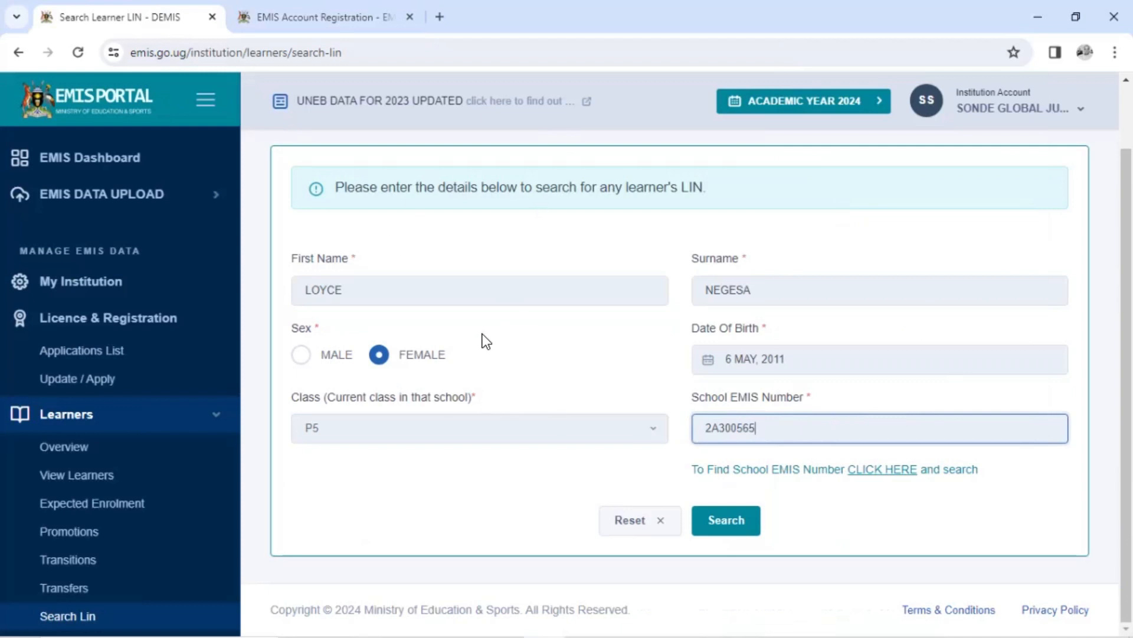
pyautogui.moveTo(359, 224)
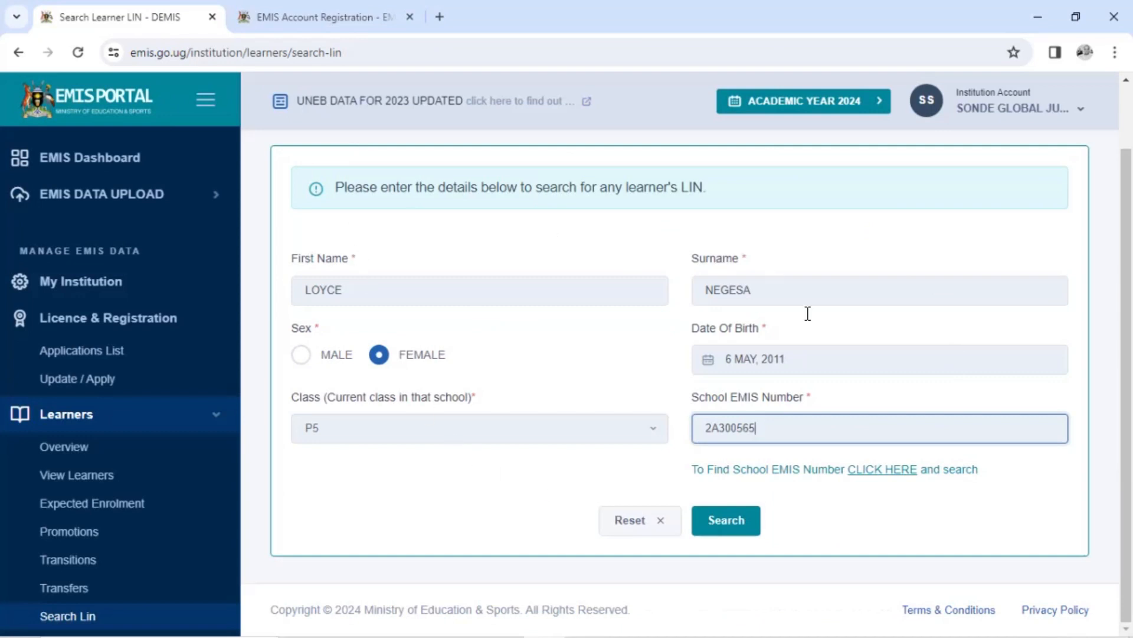
pyautogui.moveTo(323, 365)
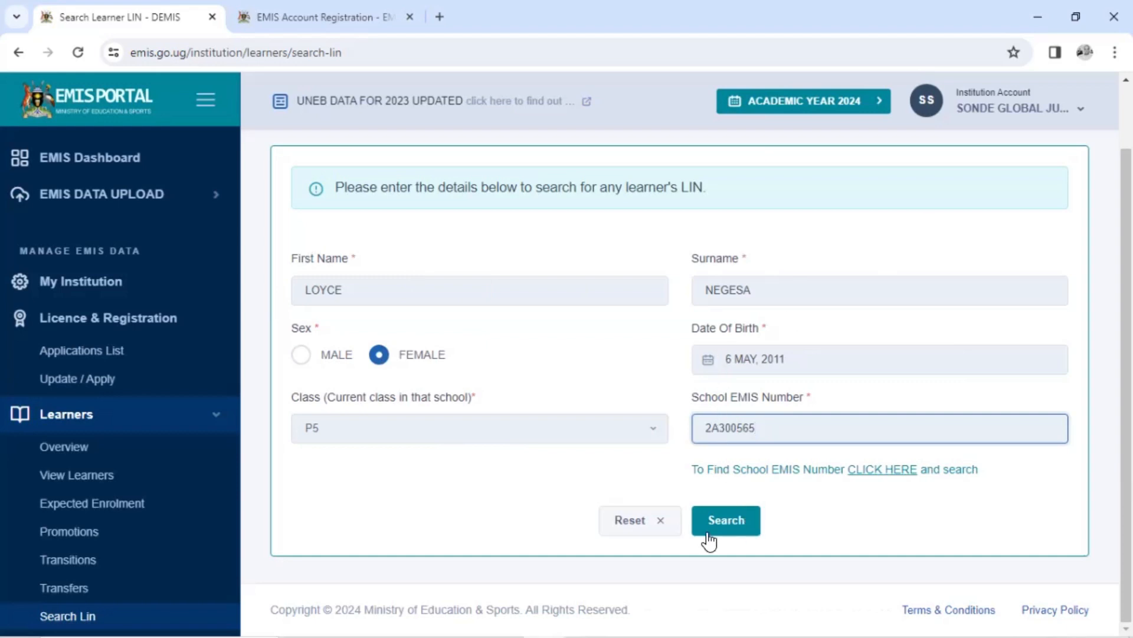
pyautogui.click(727, 519)
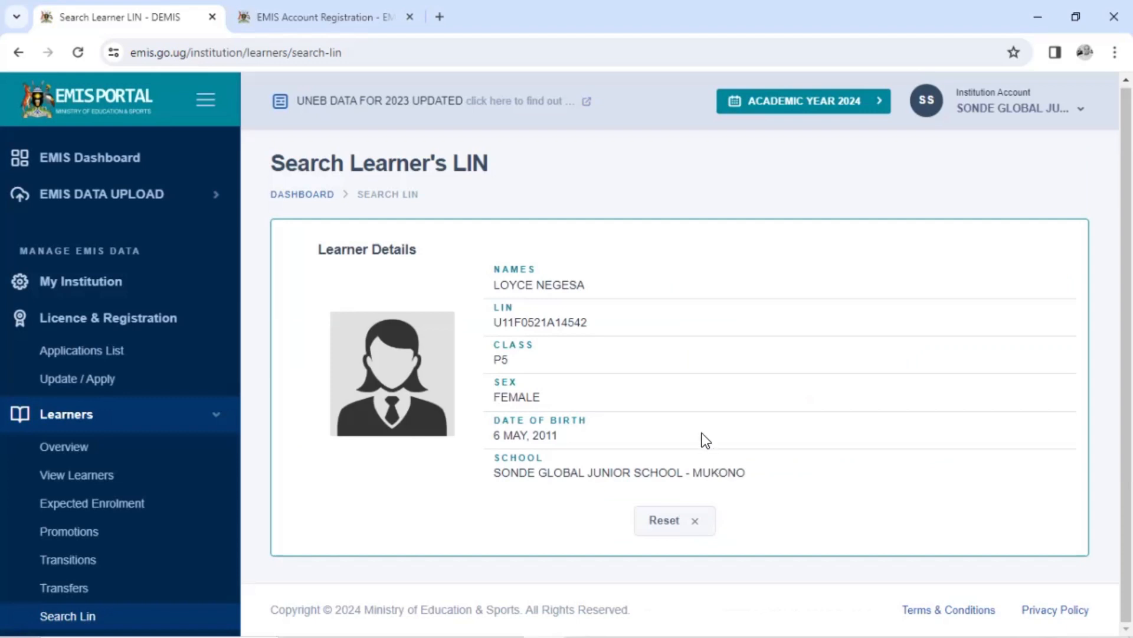
pyautogui.moveTo(534, 326)
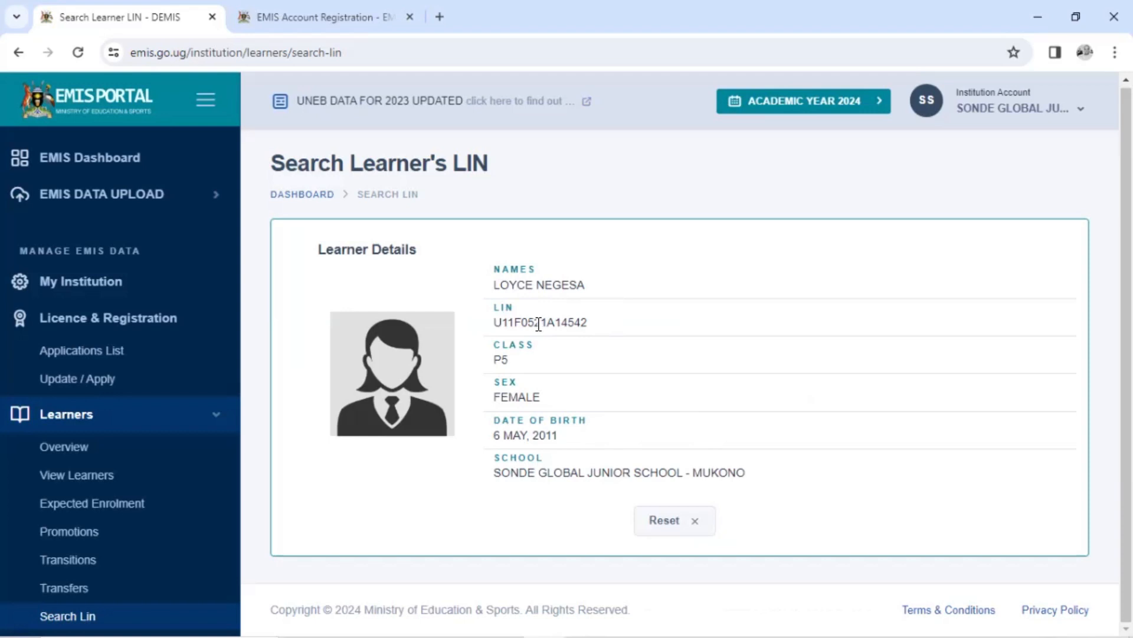
pyautogui.moveTo(375, 382)
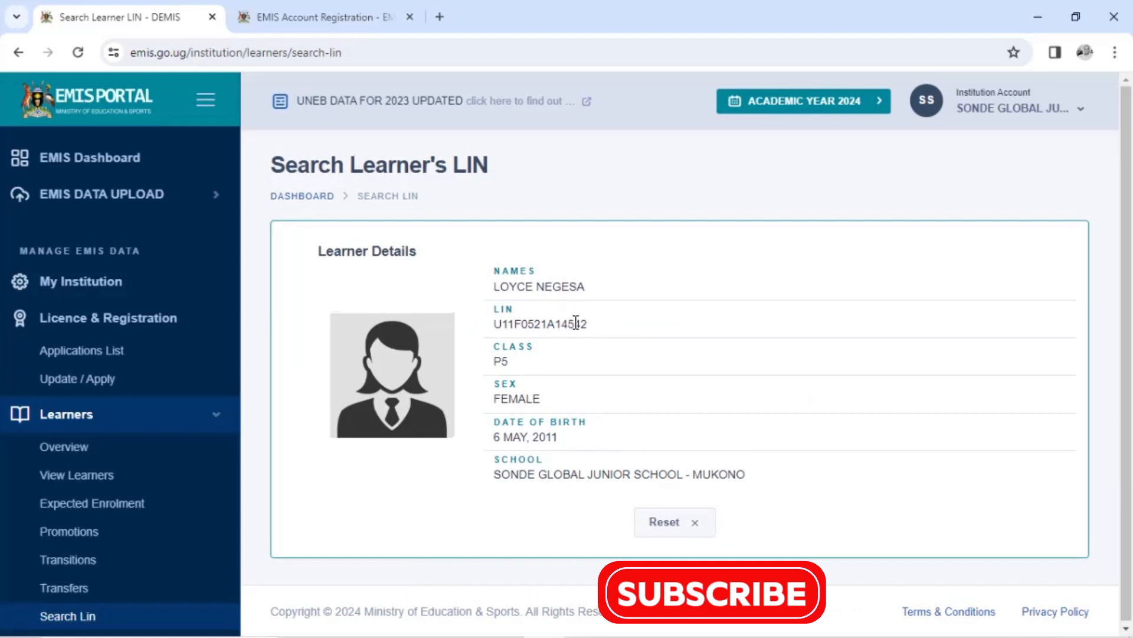
pyautogui.doubleClick(539, 324)
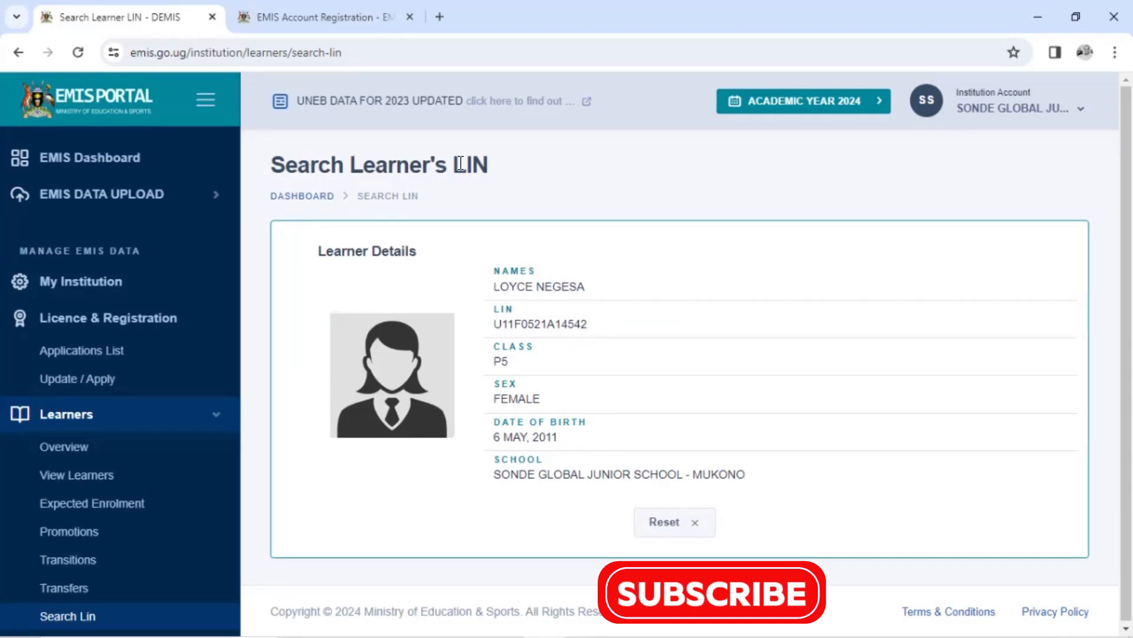
pyautogui.moveTo(576, 355)
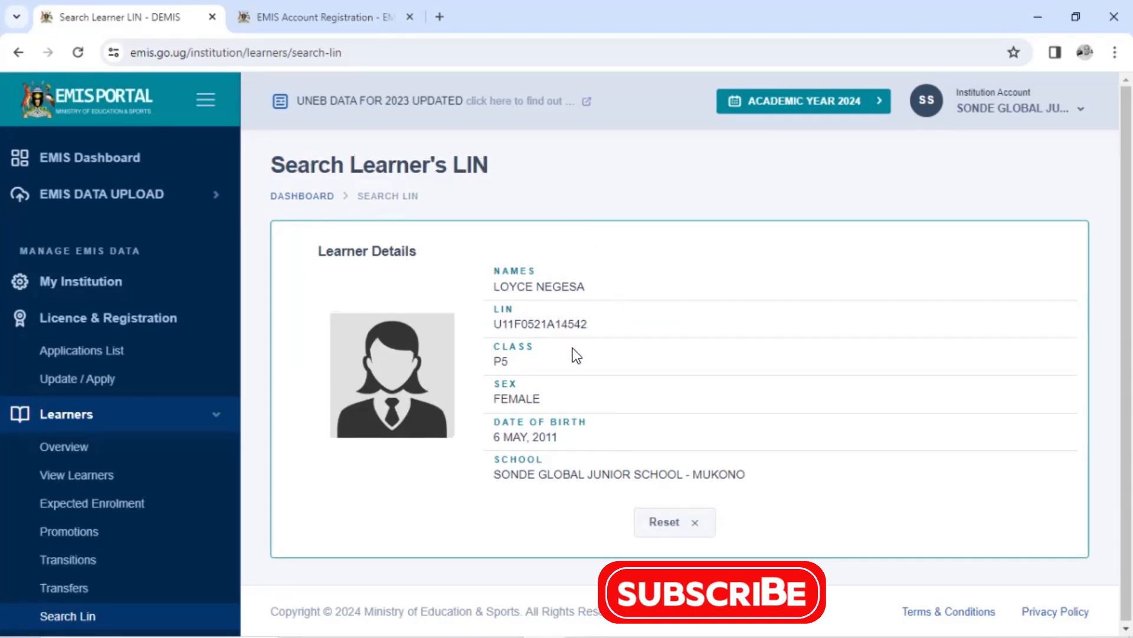